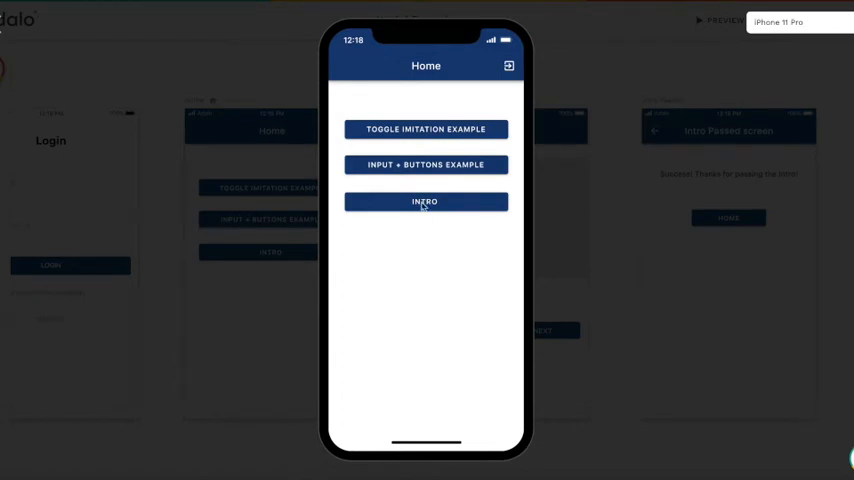
- From Home enter the Intro Screen via INTRO and advance with NEXT through intro steps 1 to 4
left_click(424, 200)
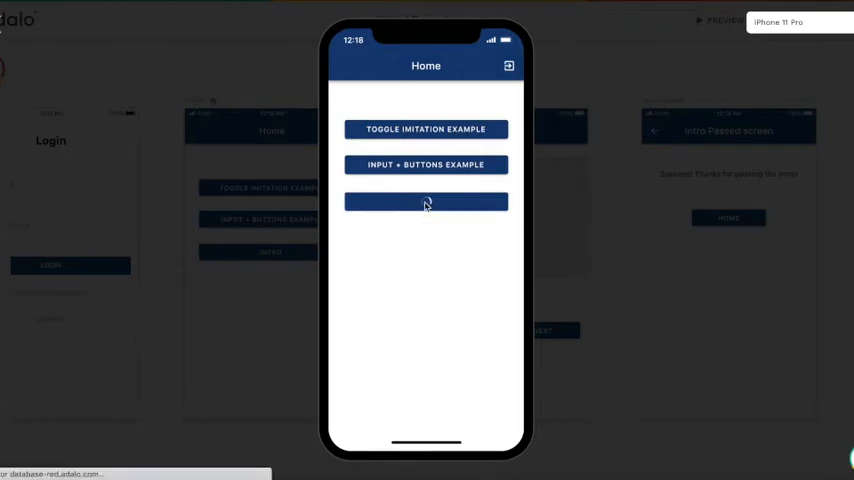
left_click(426, 200)
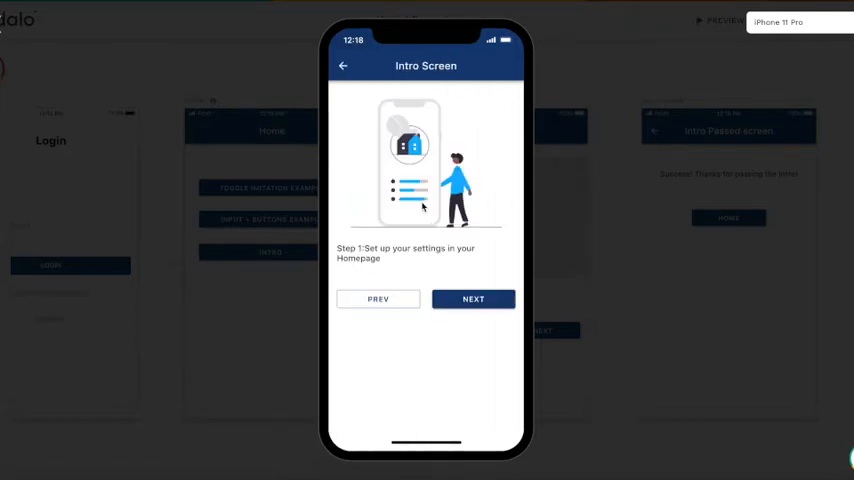
left_click(472, 300)
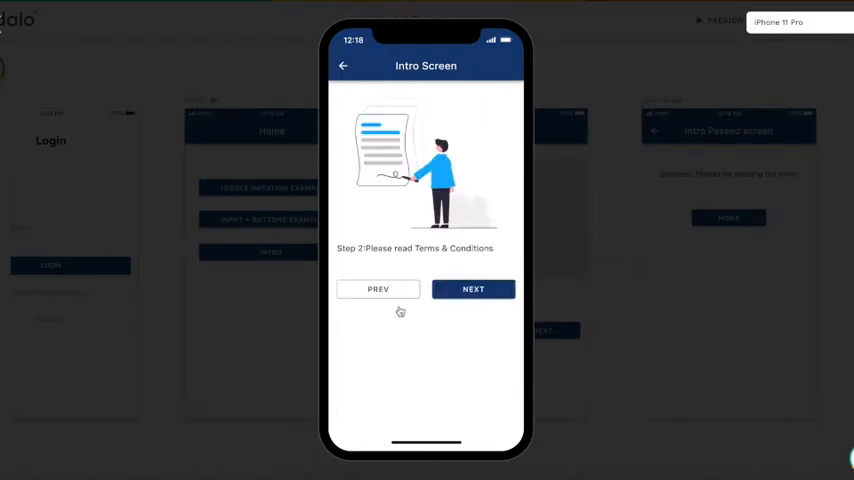
left_click(472, 288)
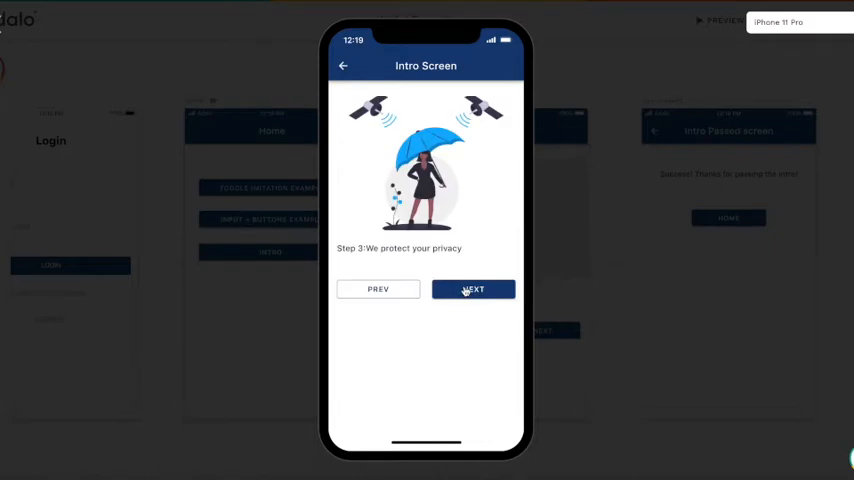
left_click(472, 288)
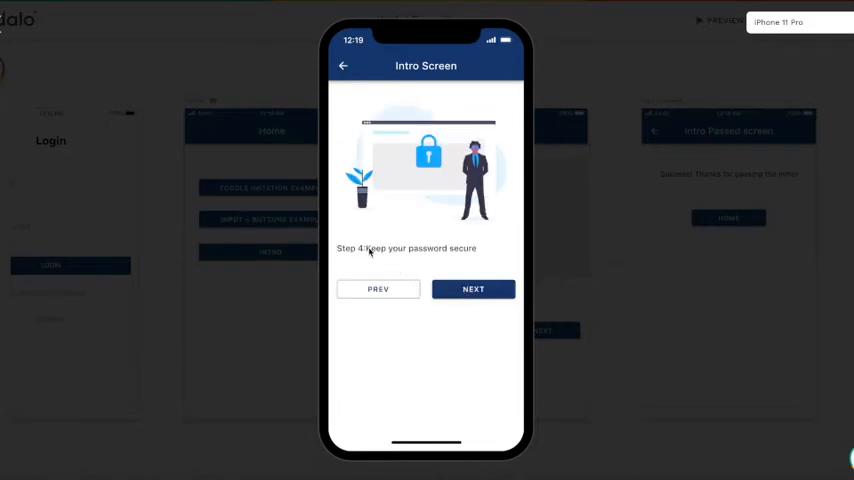
left_click(472, 288)
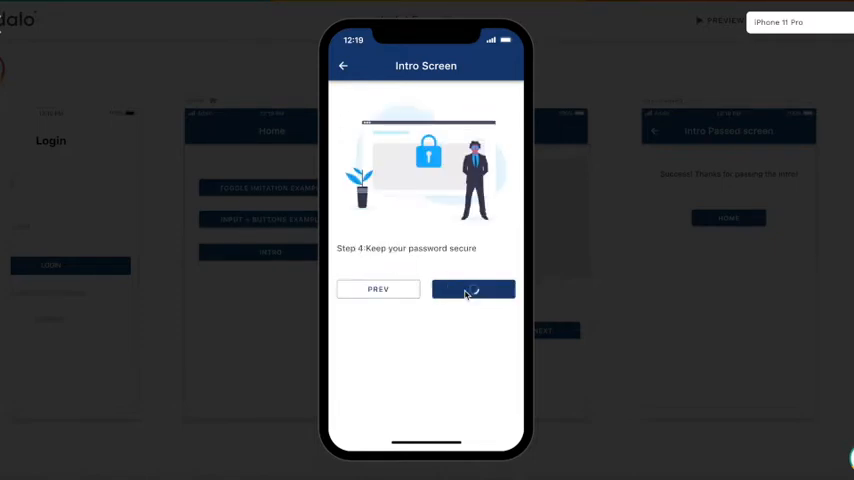
left_click(472, 288)
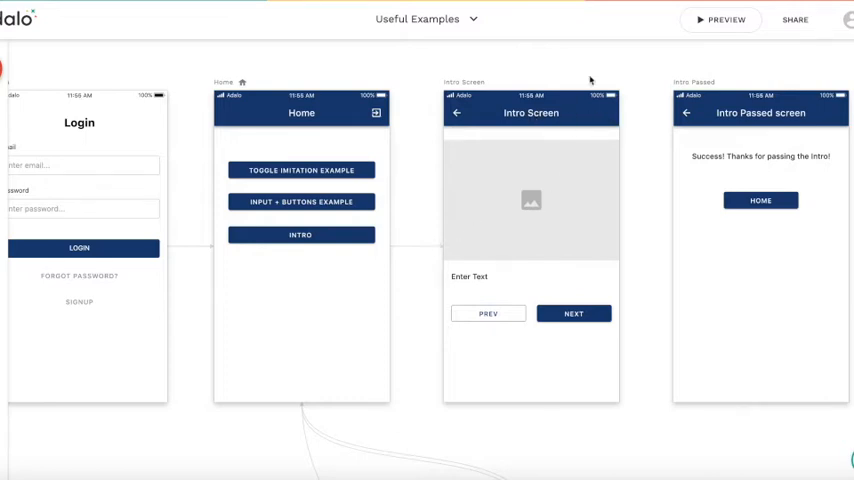
mouse_move(534, 228)
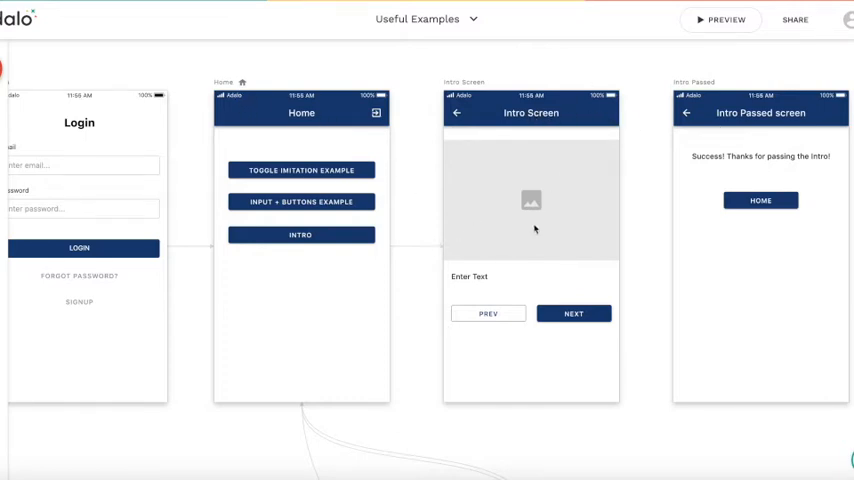
mouse_move(496, 174)
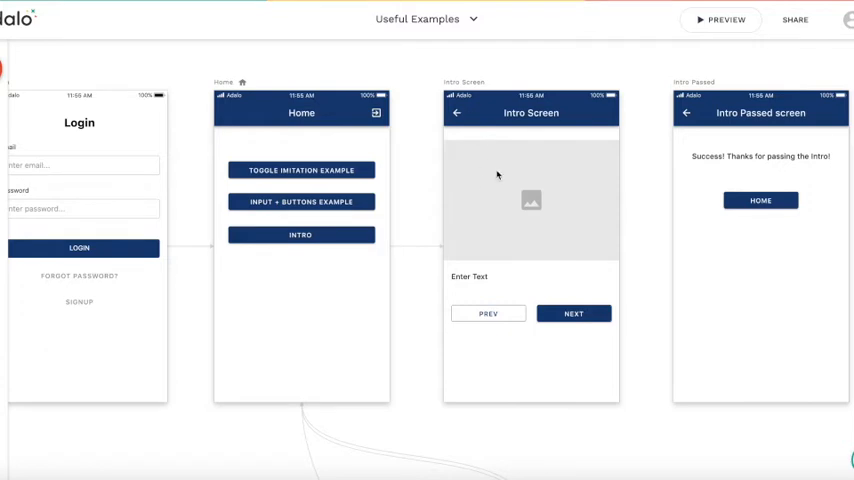
mouse_move(508, 168)
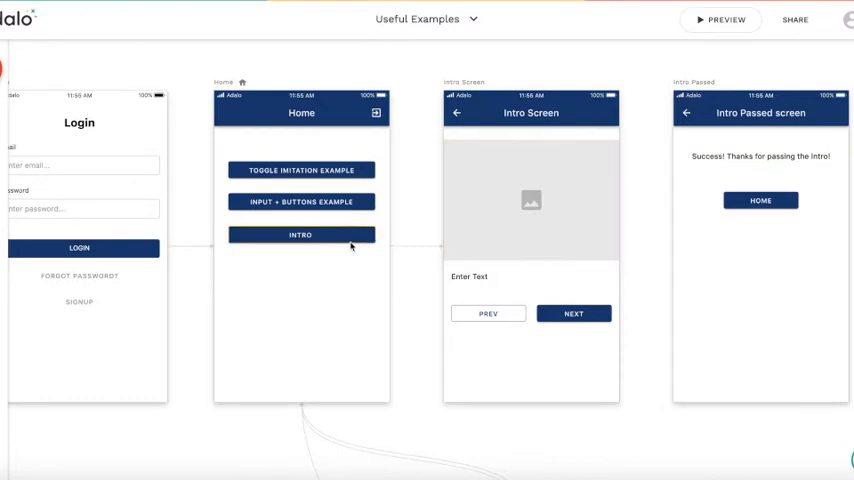
- Show the Database Collections panel next to the Login, Home, Intro Screen and Intro Passed screens
left_click(300, 234)
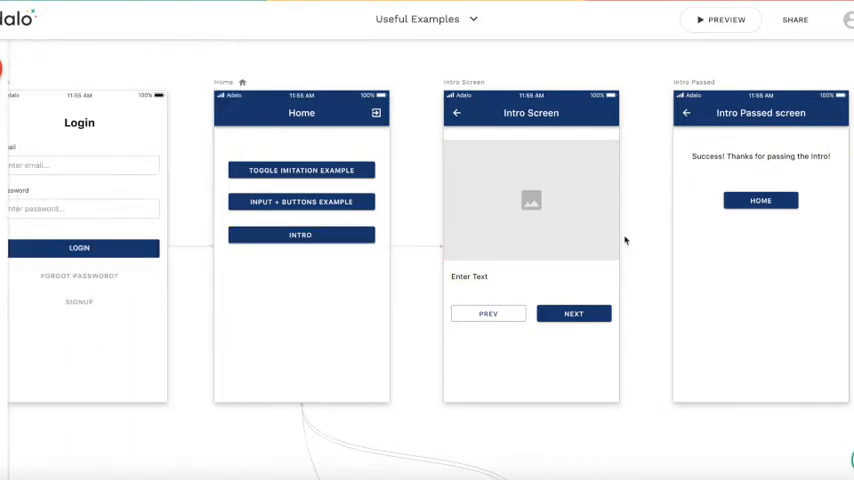
mouse_move(628, 186)
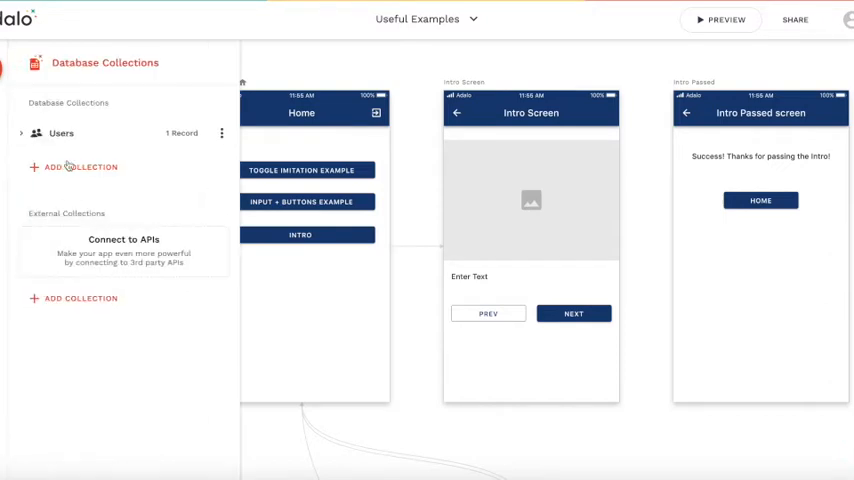
- Create a new database collection named Intro
left_click(80, 168)
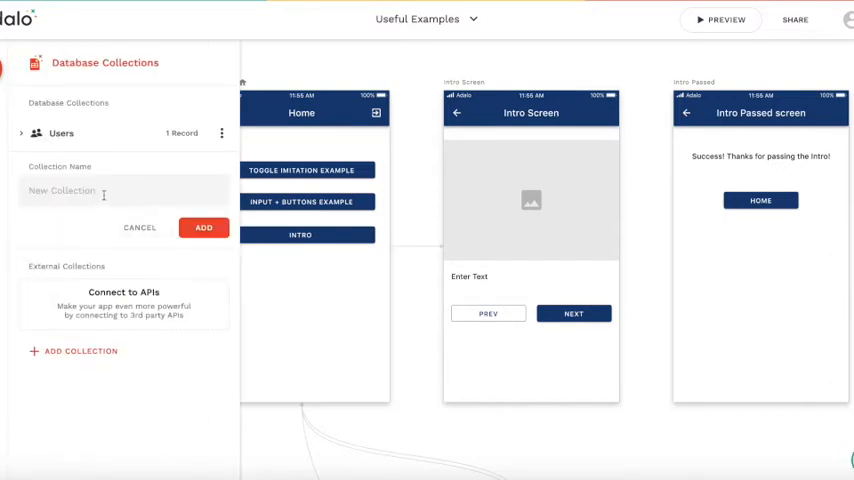
type("Intro")
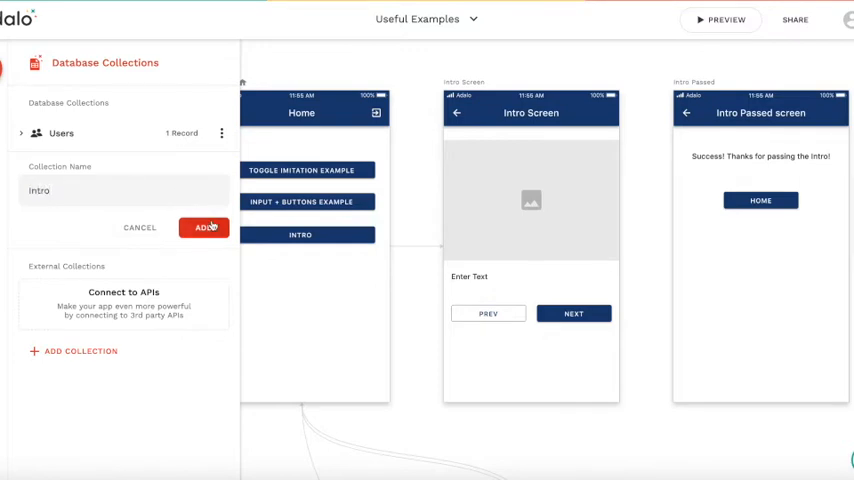
left_click(204, 228)
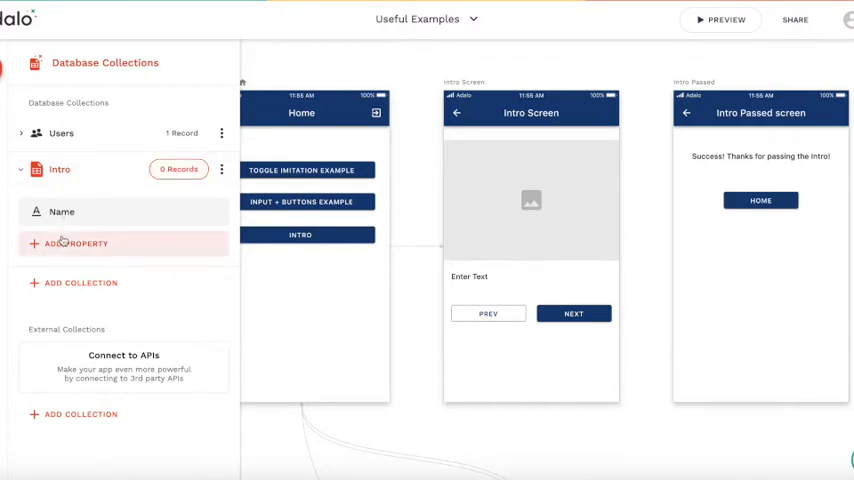
- Add an image property named IntroIllustration to the Intro collection
left_click(76, 244)
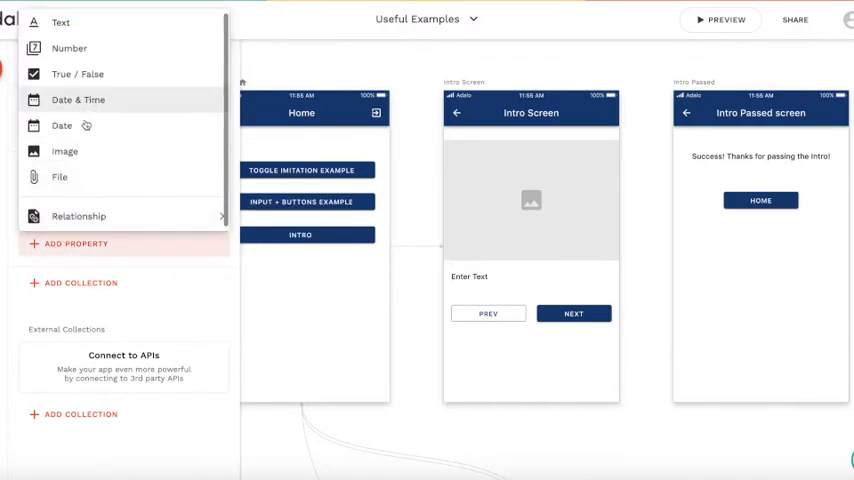
left_click(64, 152)
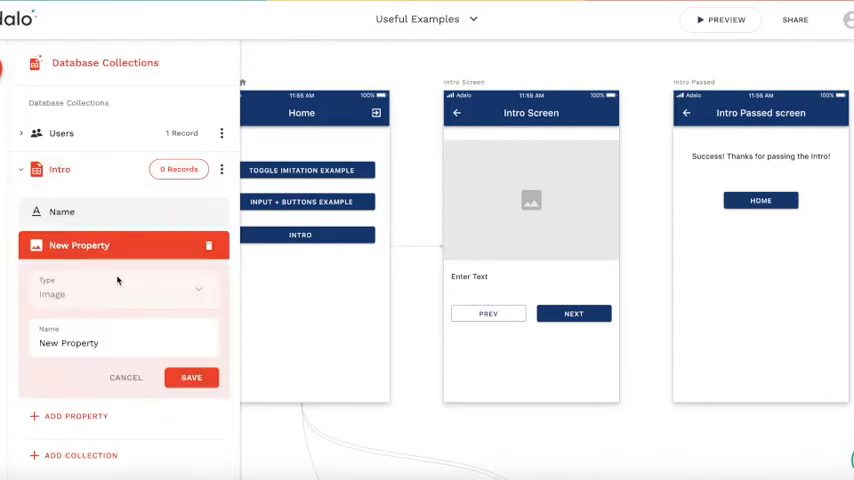
type("Intro")
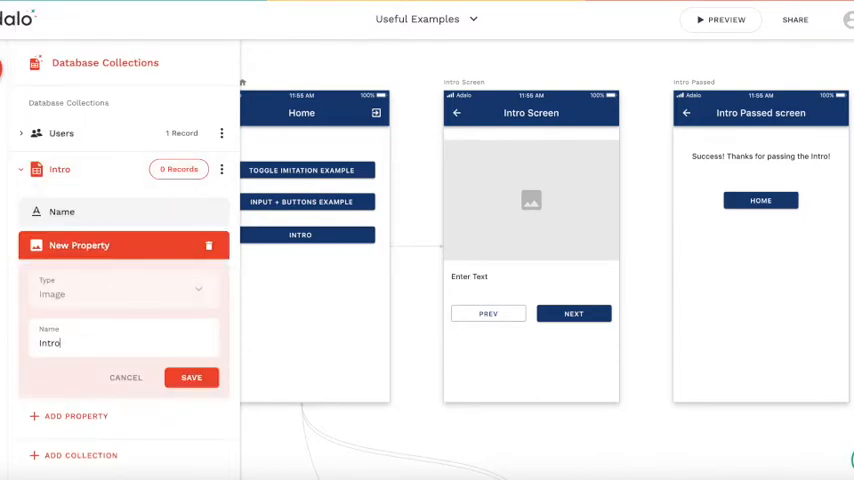
type("lllu")
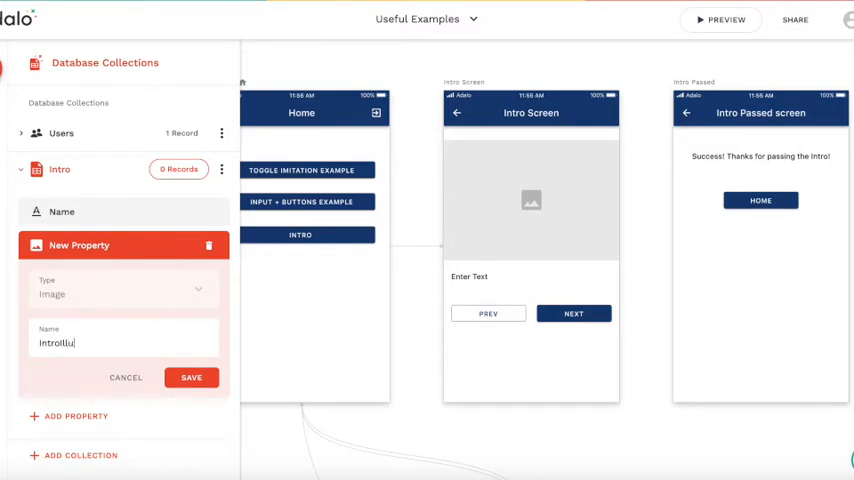
left_click(192, 376)
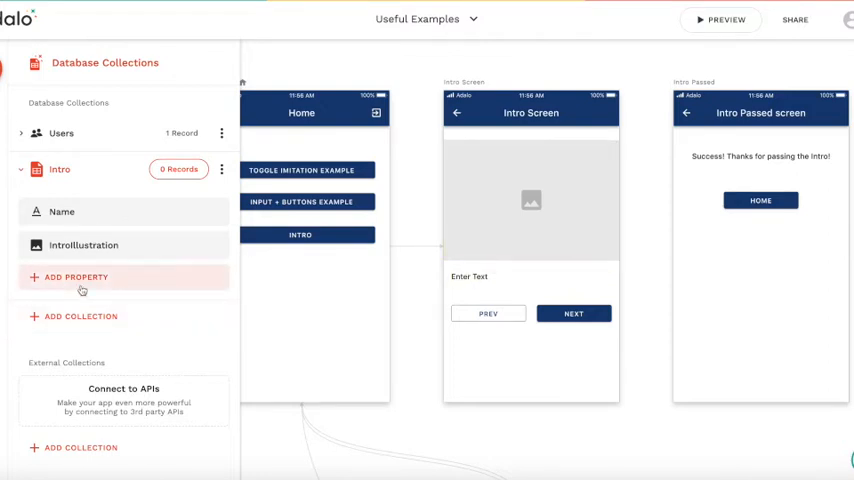
- Add a number property IntroStepId to the Intro collection
left_click(76, 276)
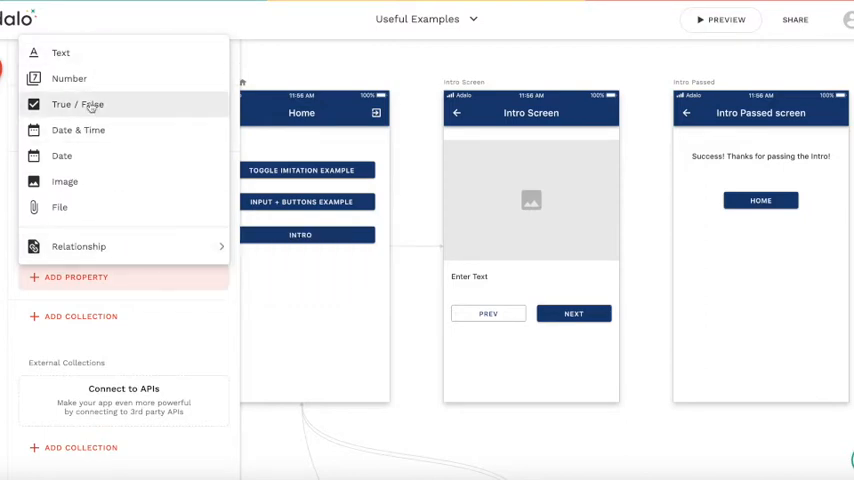
left_click(76, 104)
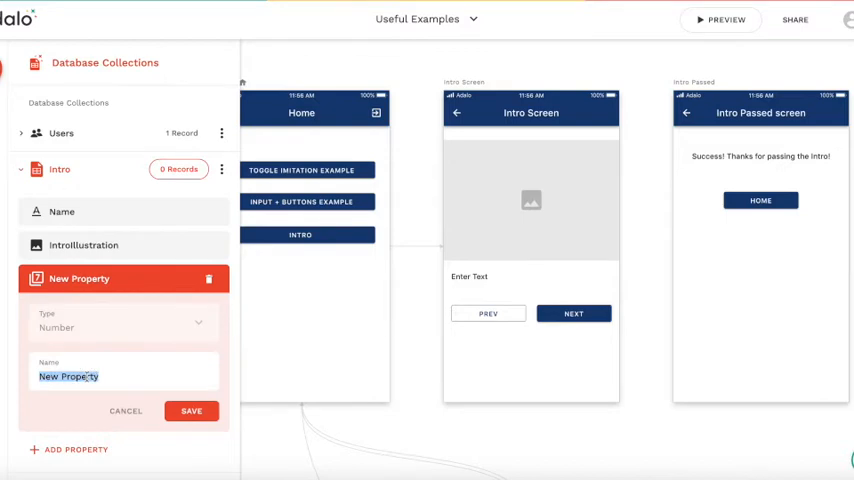
type("IntroStepId")
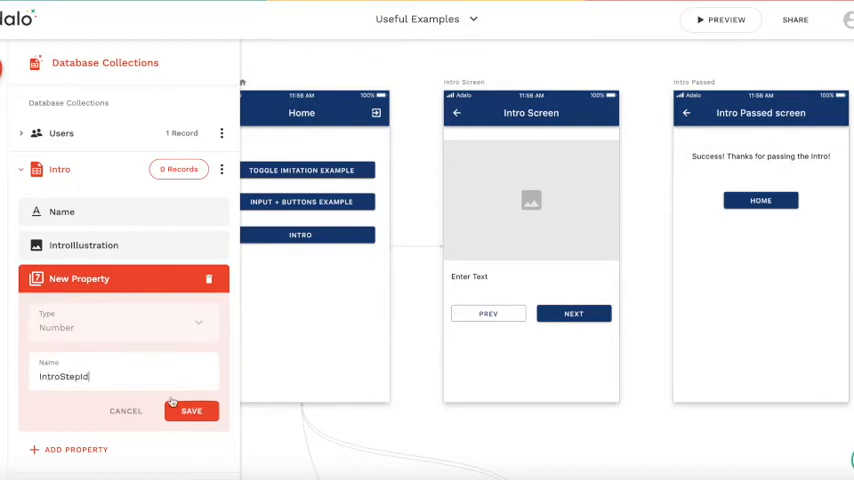
left_click(192, 412)
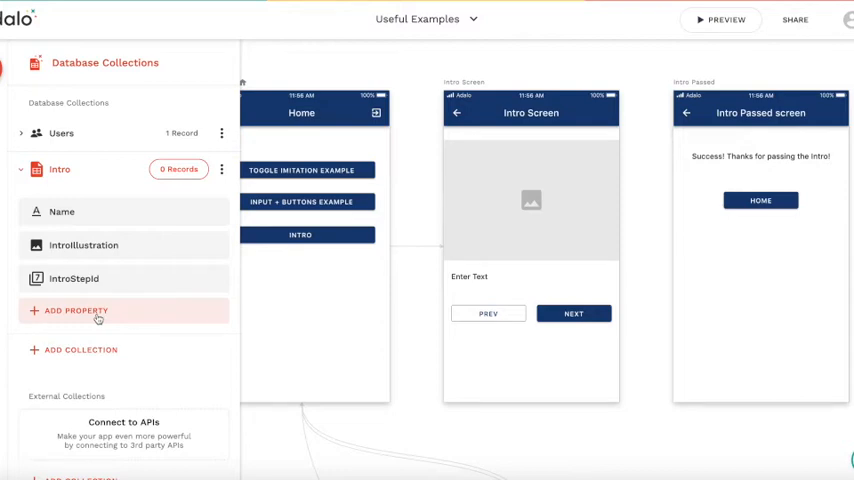
mouse_move(98, 302)
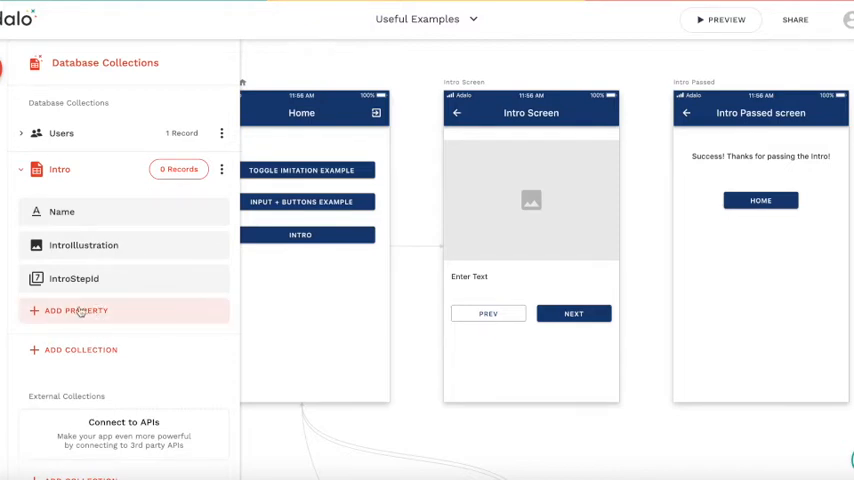
- Add number properties NextStepID and PrevStepID, then view Intro's four step records
left_click(76, 310)
type("NextSte")
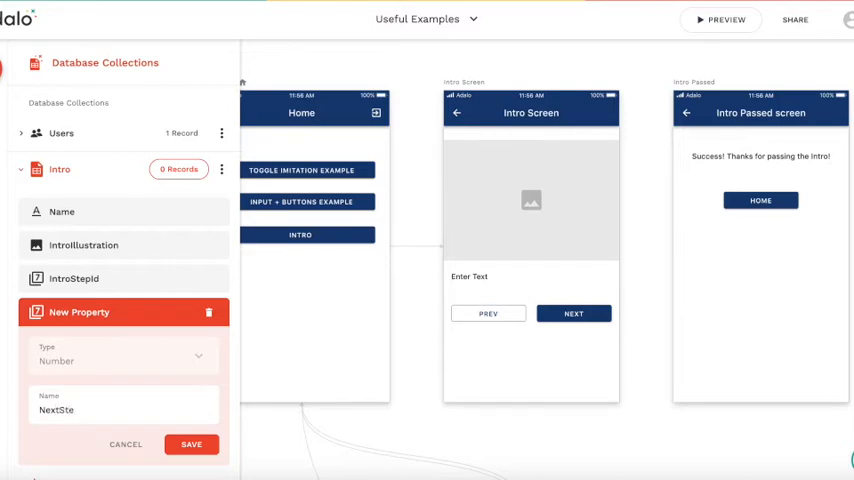
left_click(192, 444)
type("Prev")
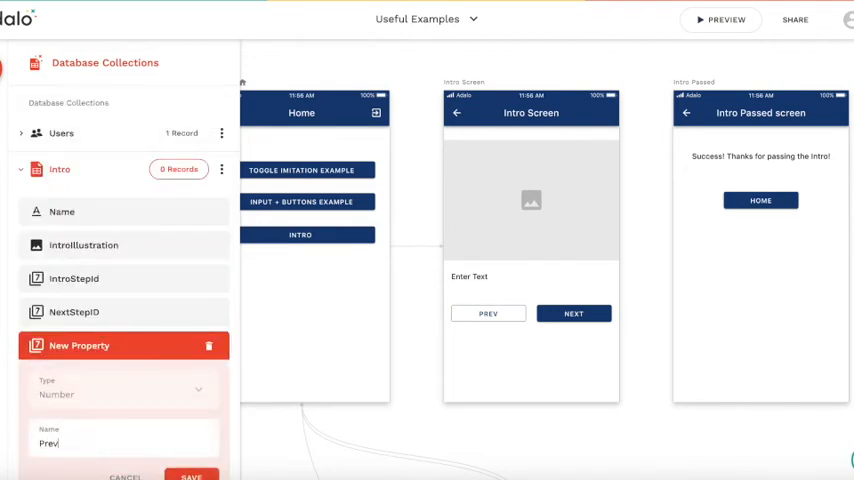
type("StepID")
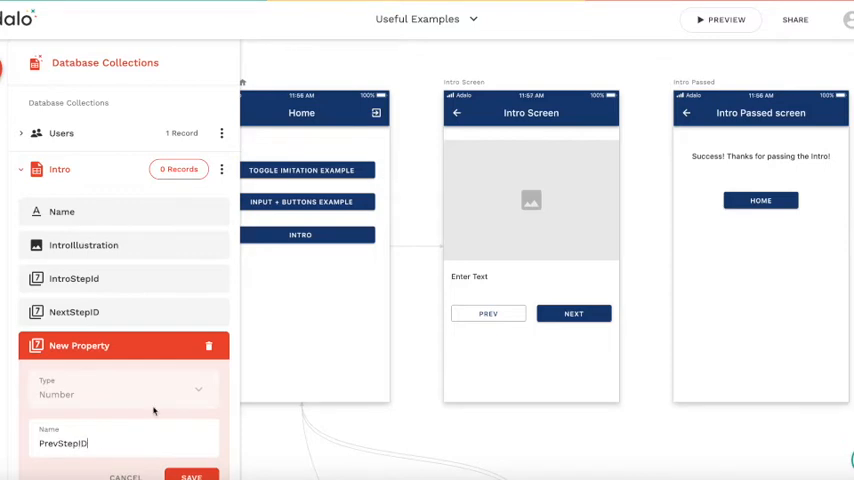
left_click(190, 476)
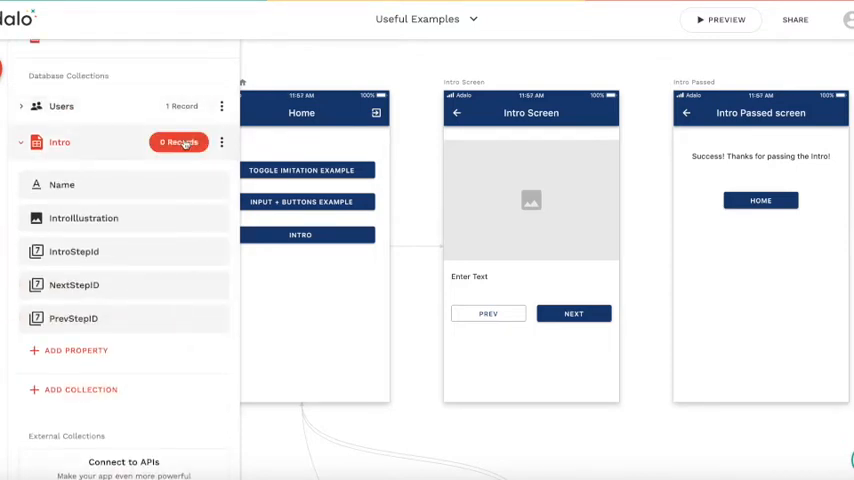
left_click(180, 140)
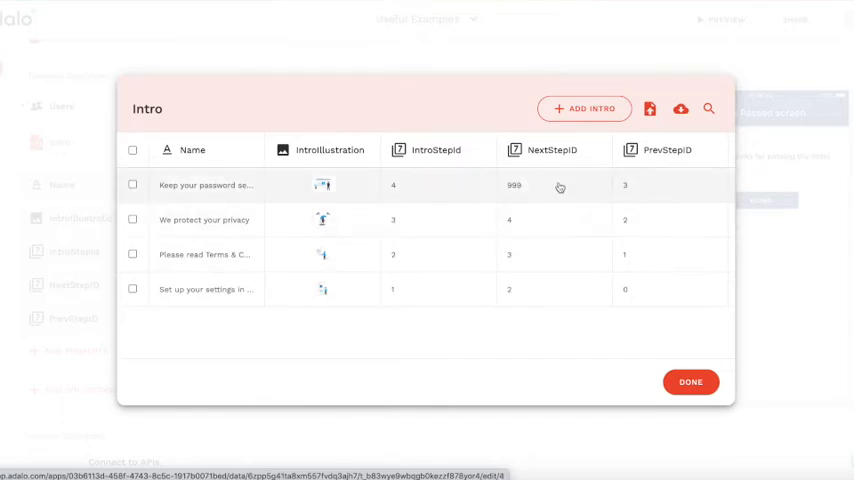
mouse_move(488, 224)
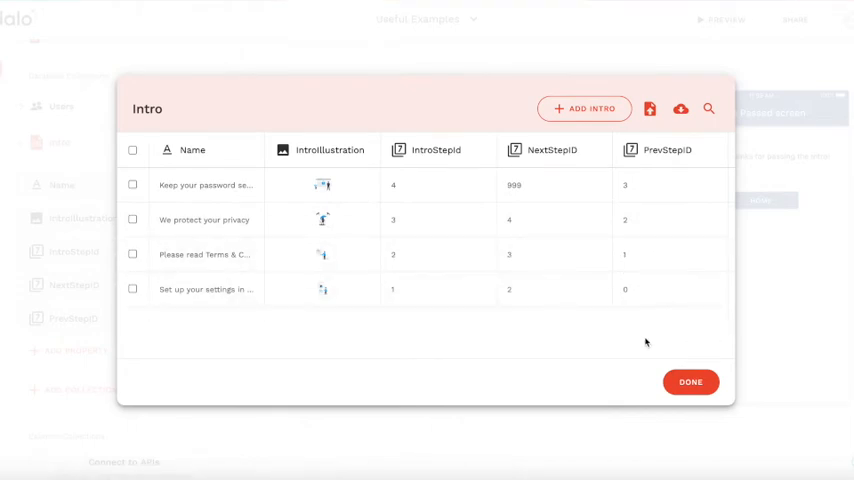
mouse_move(676, 360)
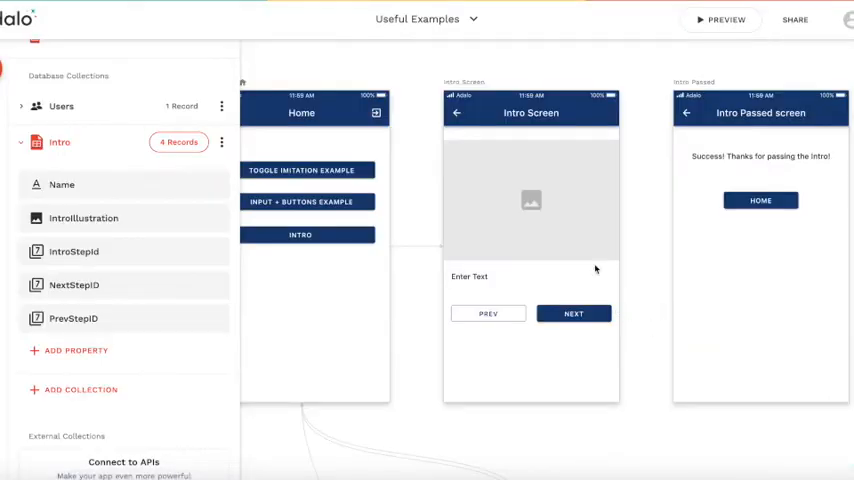
- Make the Intro Screen list show Intro records with its label bound to Current Intro > Name
left_click(532, 200)
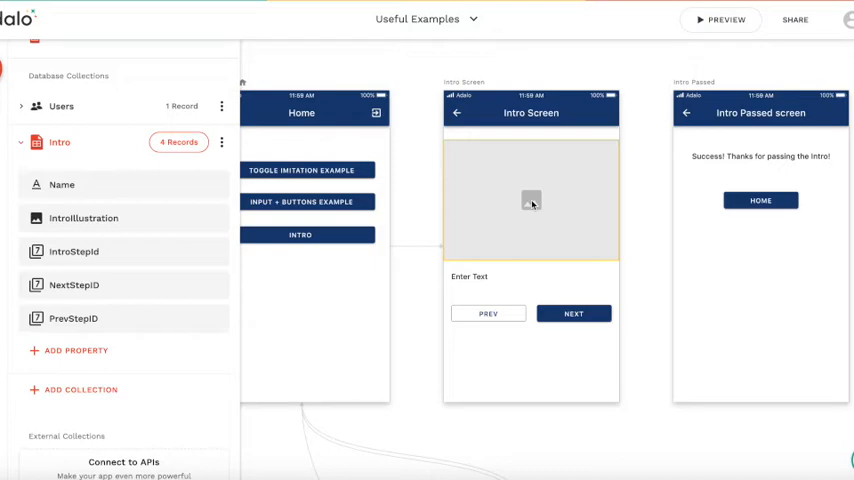
mouse_move(516, 188)
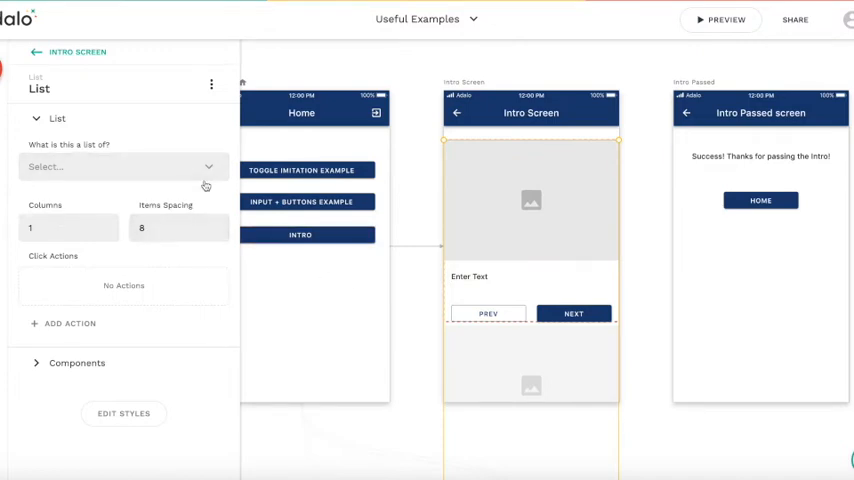
left_click(124, 166)
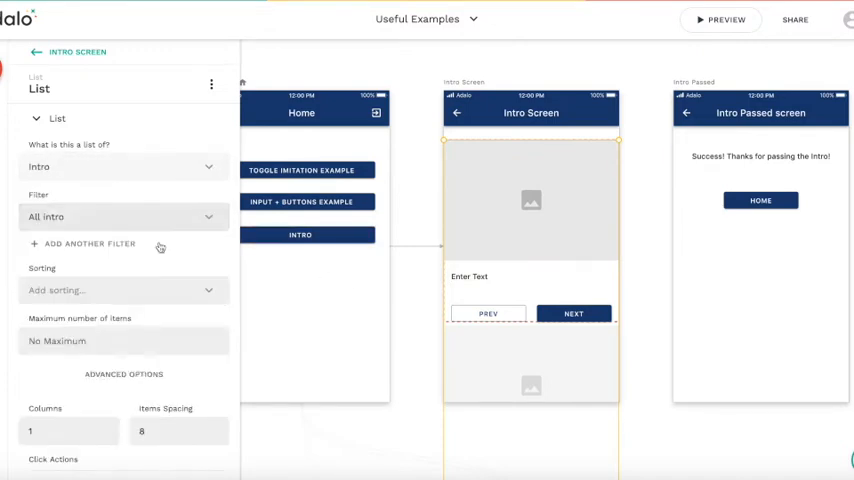
mouse_move(508, 386)
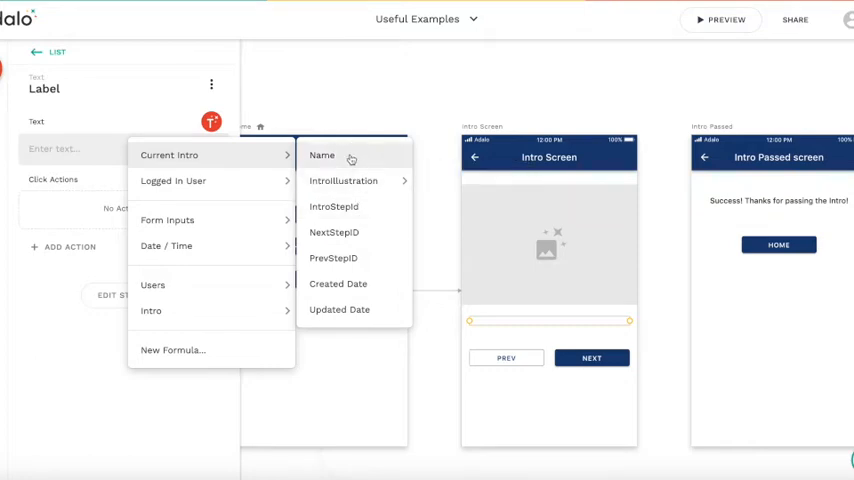
left_click(320, 156)
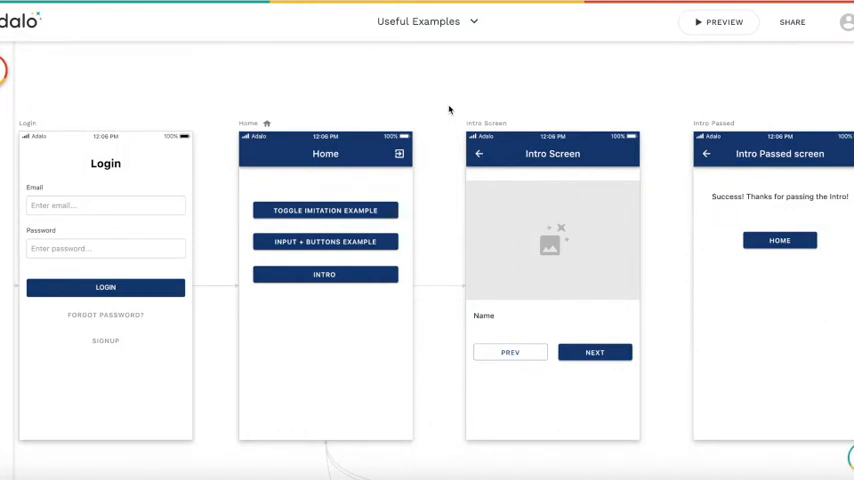
mouse_move(432, 164)
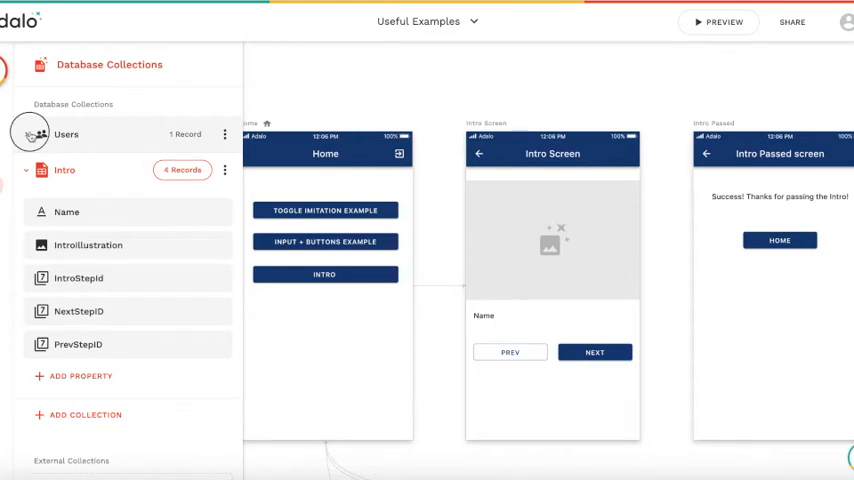
- Add a number property TMPIntroStep to the Users collection alongside TMPQty
left_click(64, 134)
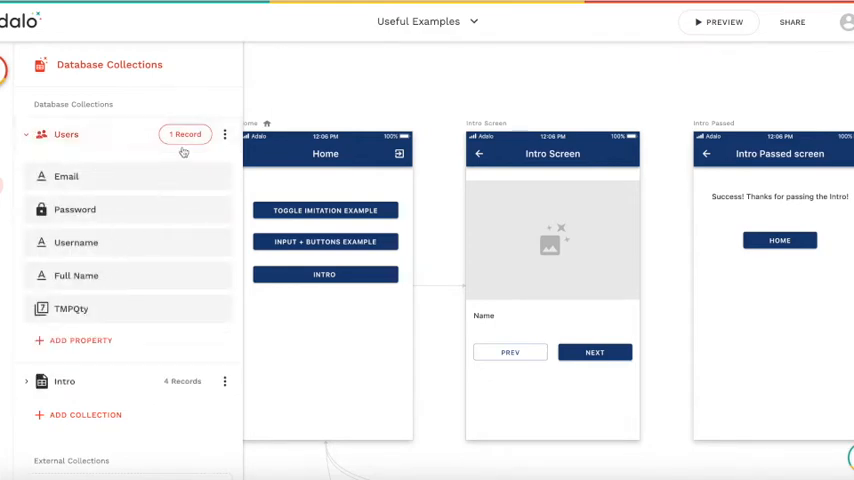
mouse_move(168, 186)
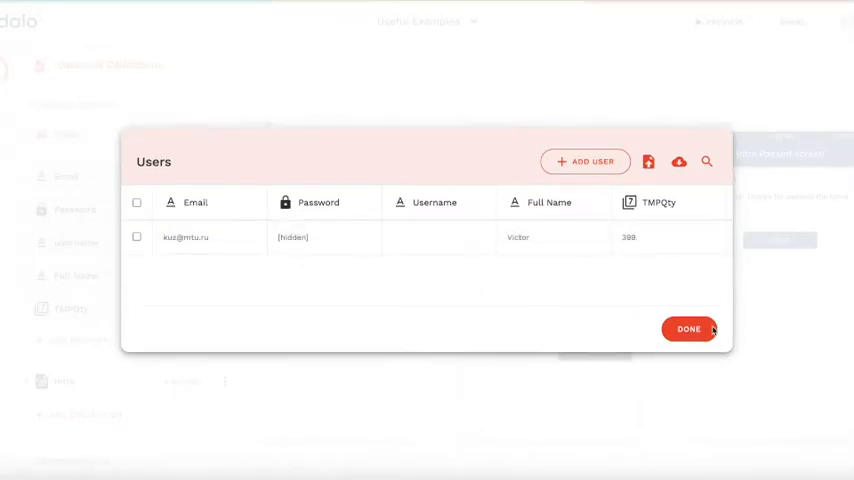
left_click(688, 328)
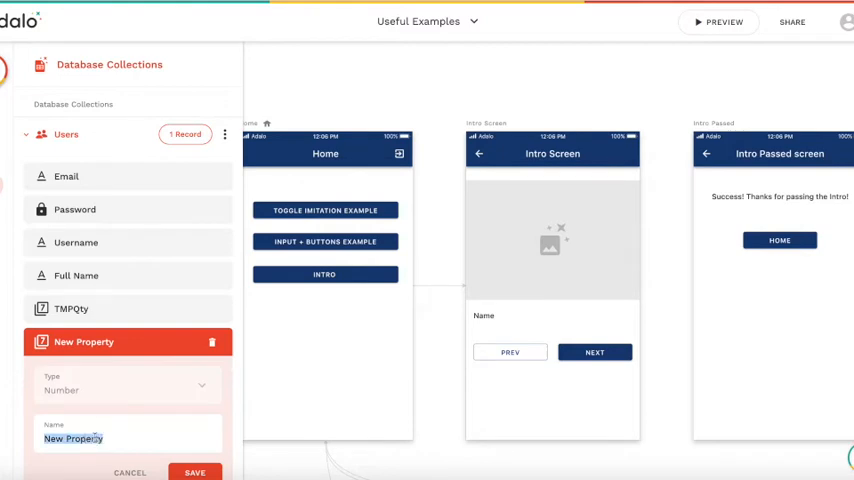
type("TMP")
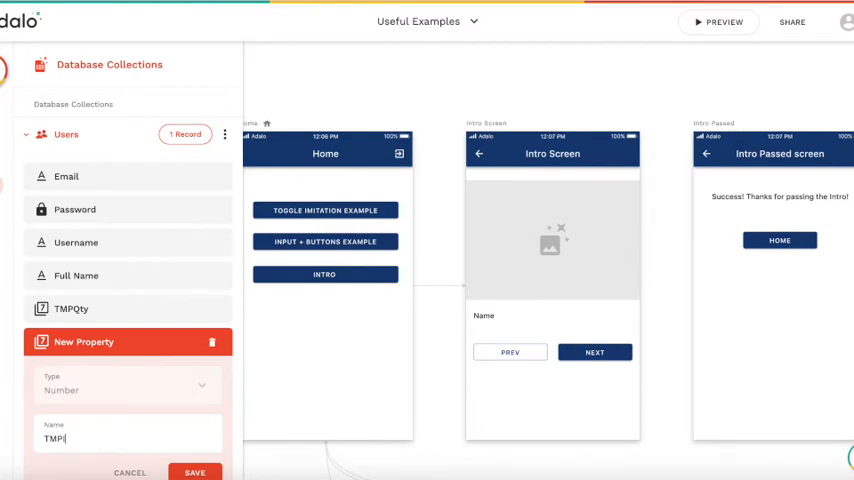
type("IntroStep")
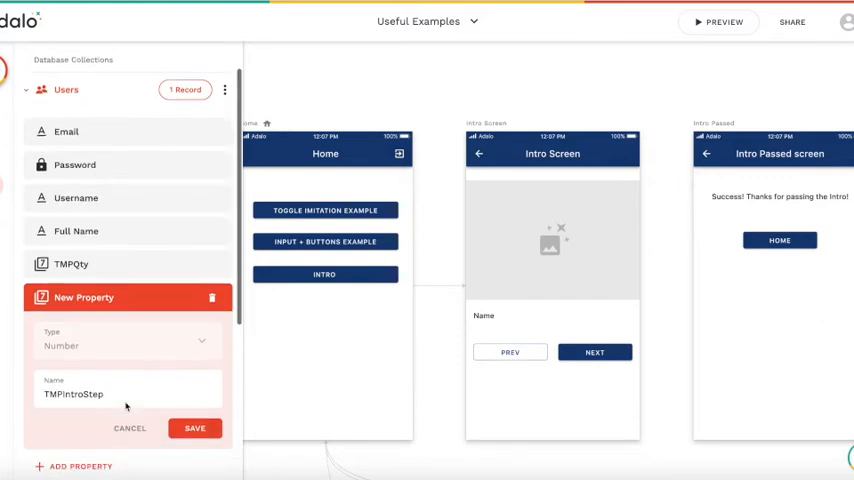
left_click(196, 428)
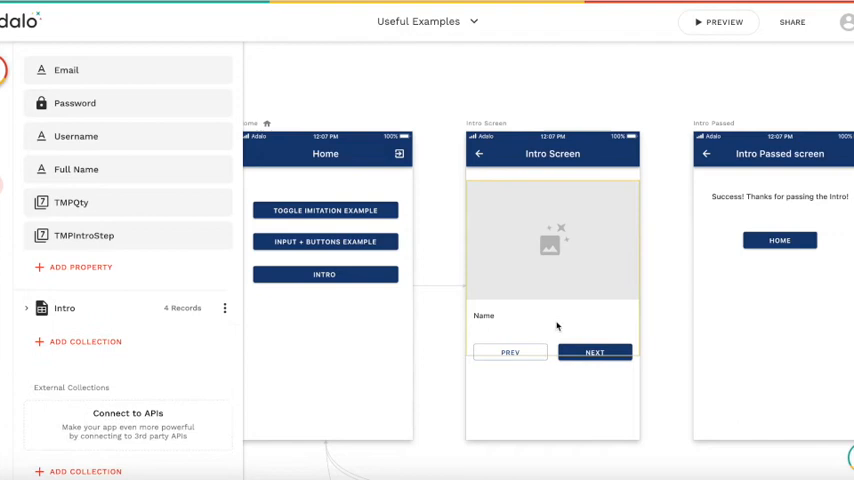
- Give the Intro Screen's Next button an Update > Logged In User action
left_click(552, 250)
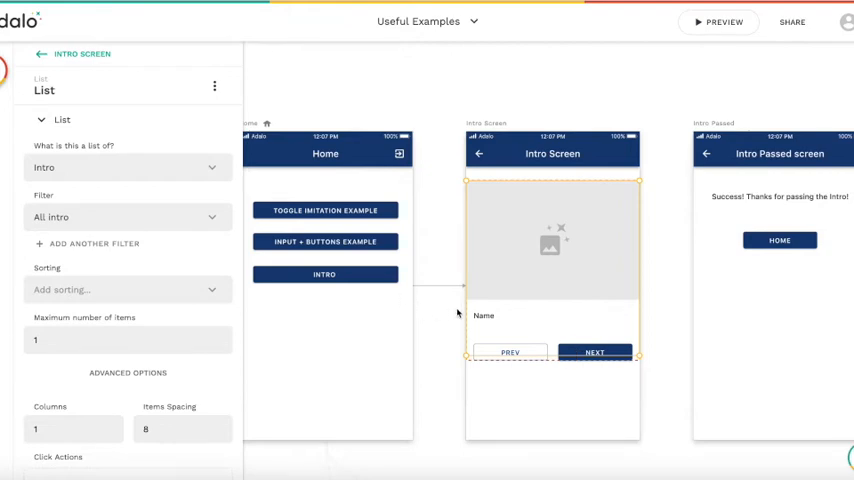
left_click(596, 352)
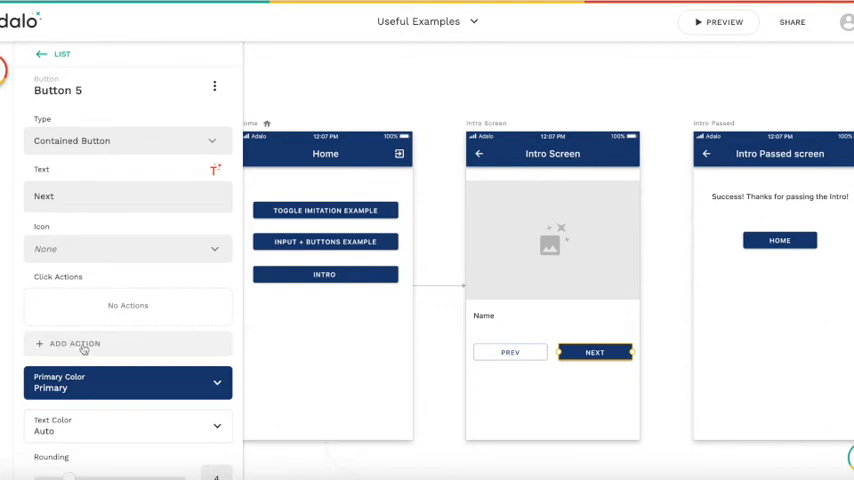
left_click(74, 344)
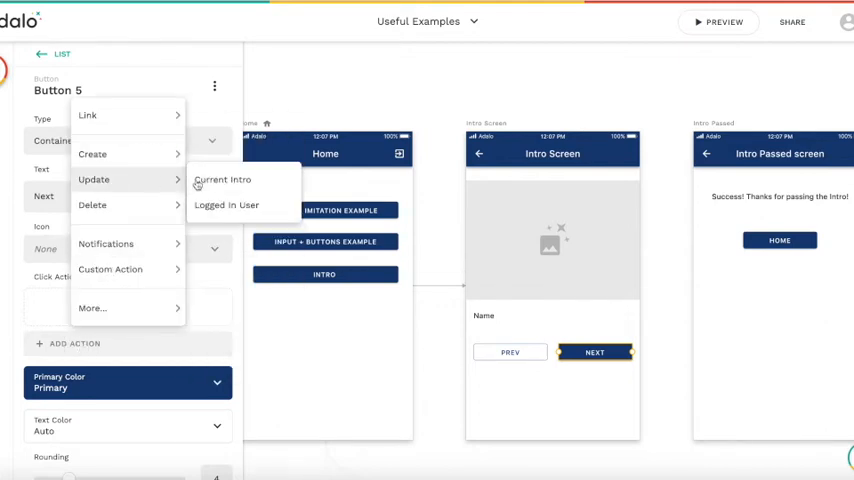
left_click(226, 204)
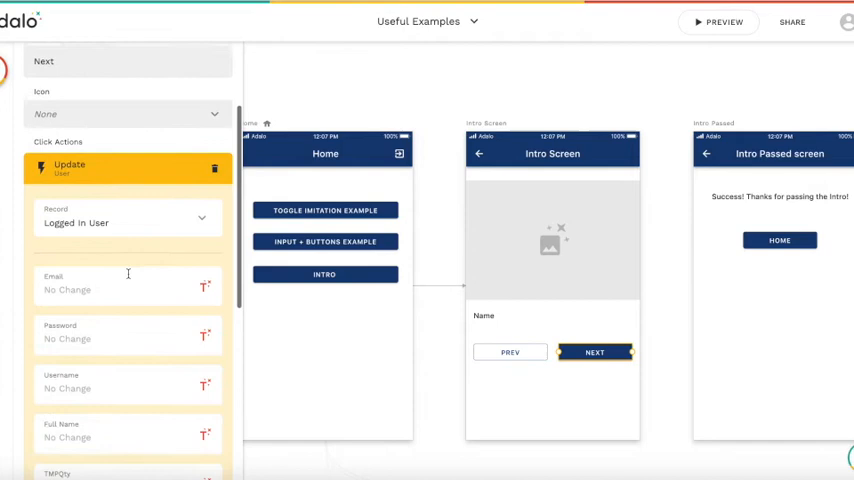
scroll("down", 3)
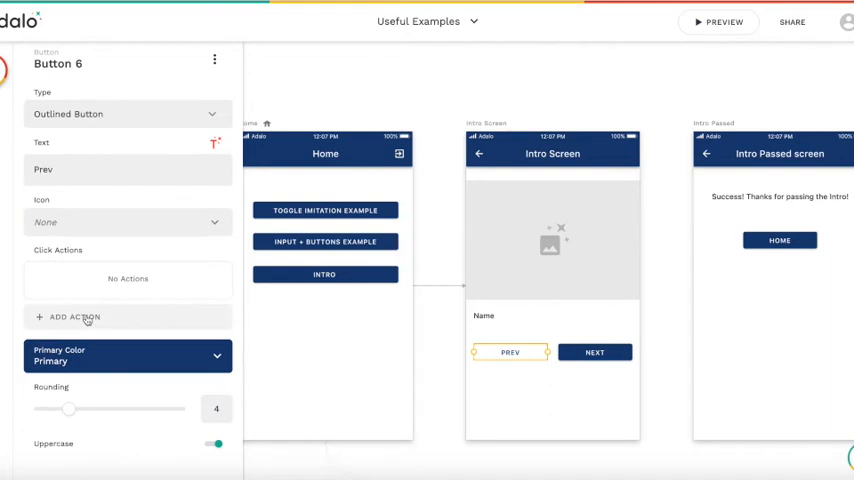
- Make Prev update the logged-in user's TMPIntroStep to Current Intro > PrevStepId
left_click(74, 316)
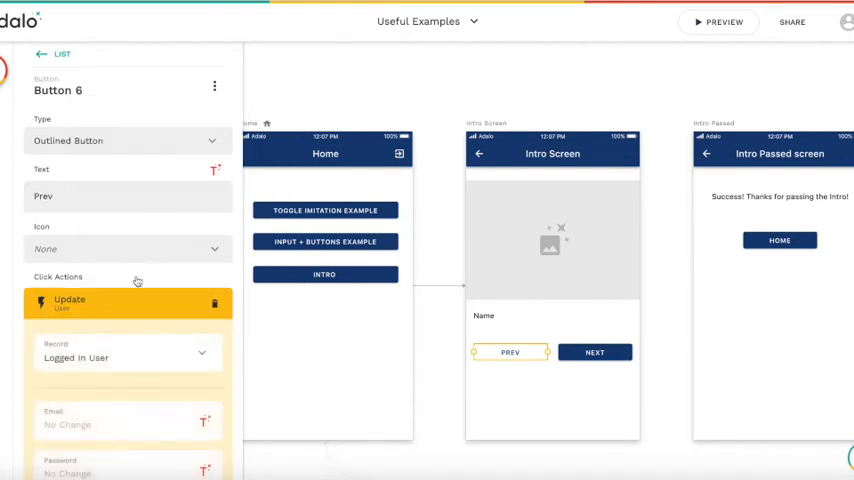
scroll("down", 3)
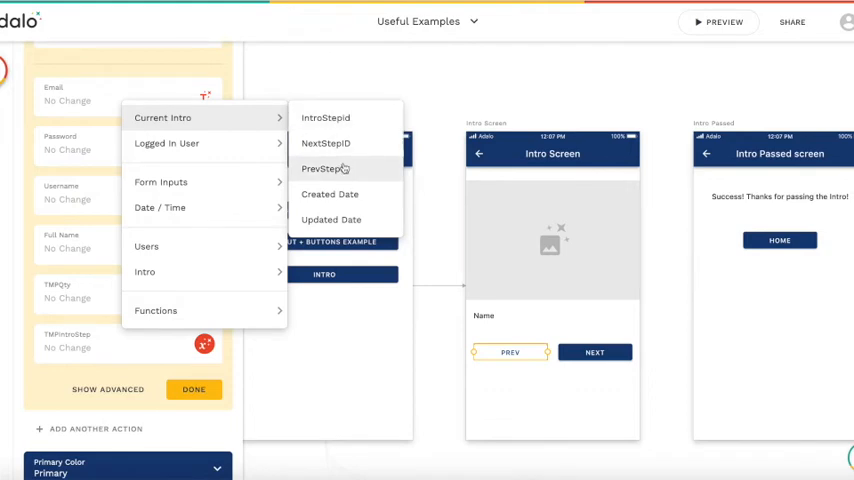
left_click(324, 168)
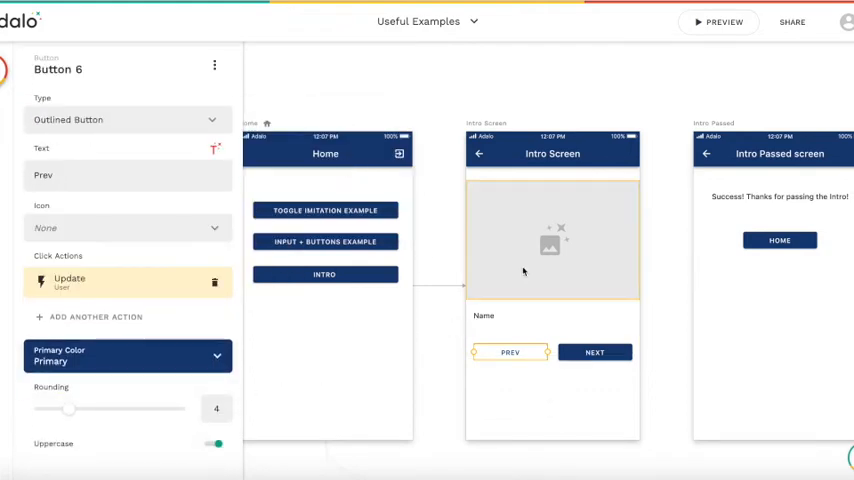
left_click(552, 238)
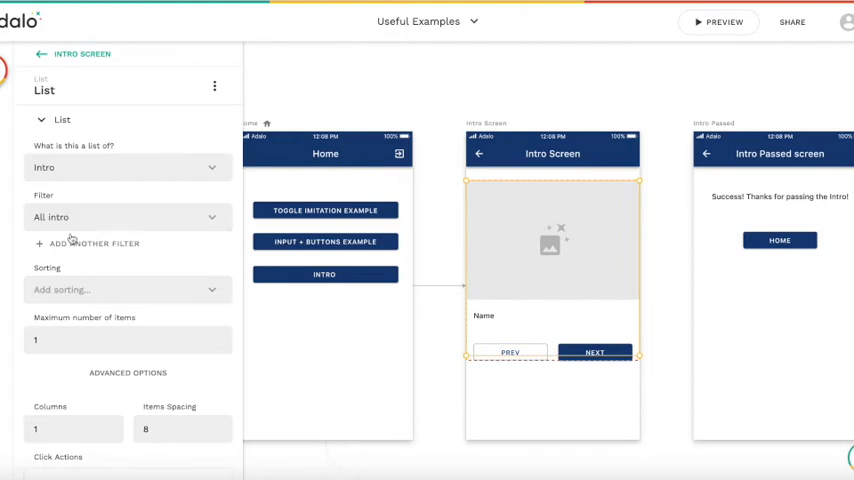
- Filter the Intro list to IntroStepId equal to Logged In User > TMPIntroStep
left_click(128, 216)
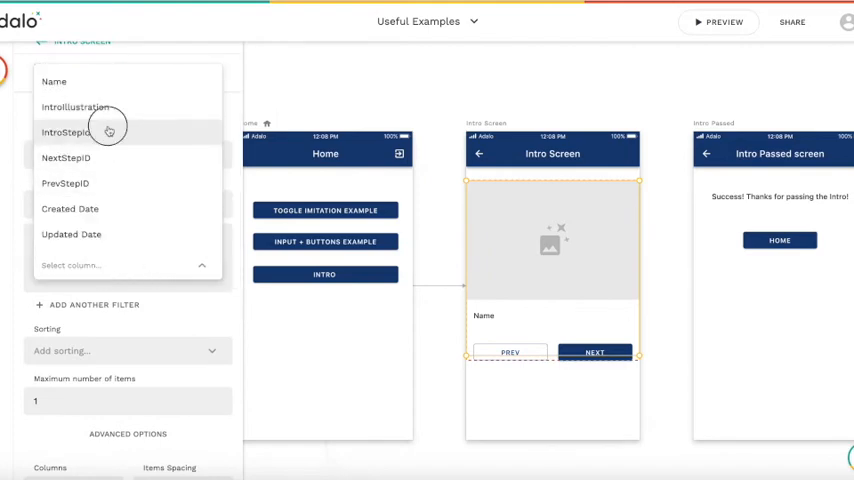
left_click(72, 132)
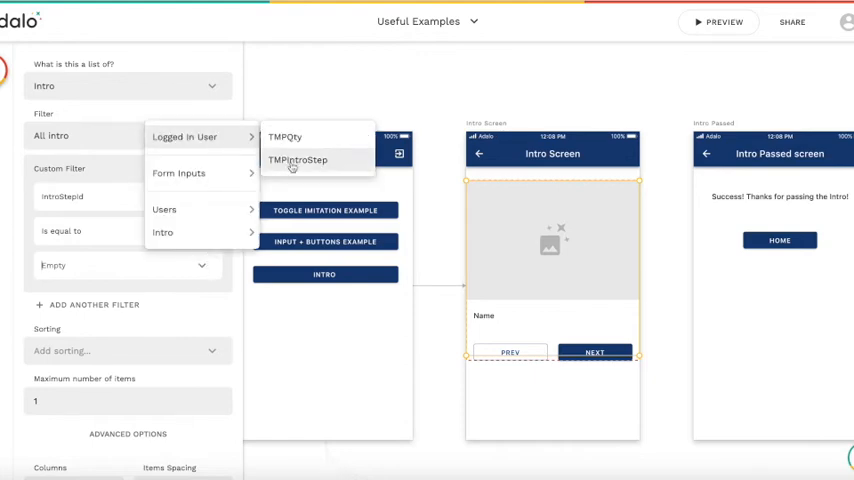
left_click(296, 160)
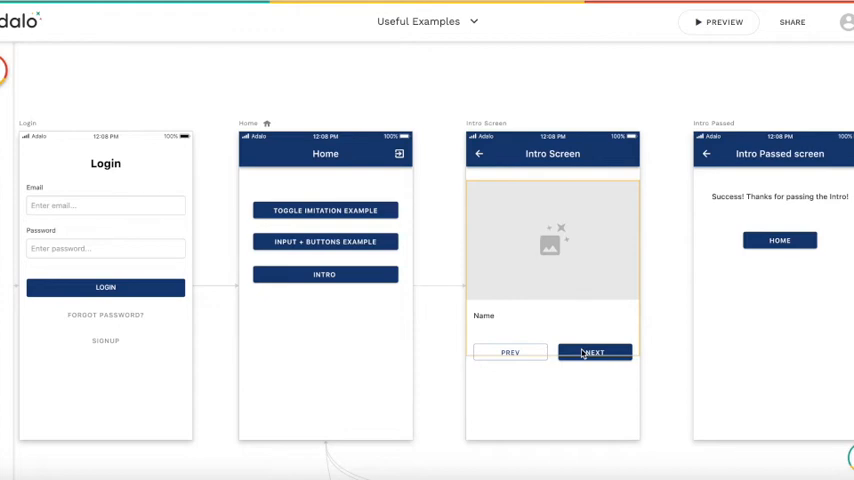
- Link Next to the Intro Passed screen only when Logged in User > TMPIntroStep equals 999
left_click(552, 240)
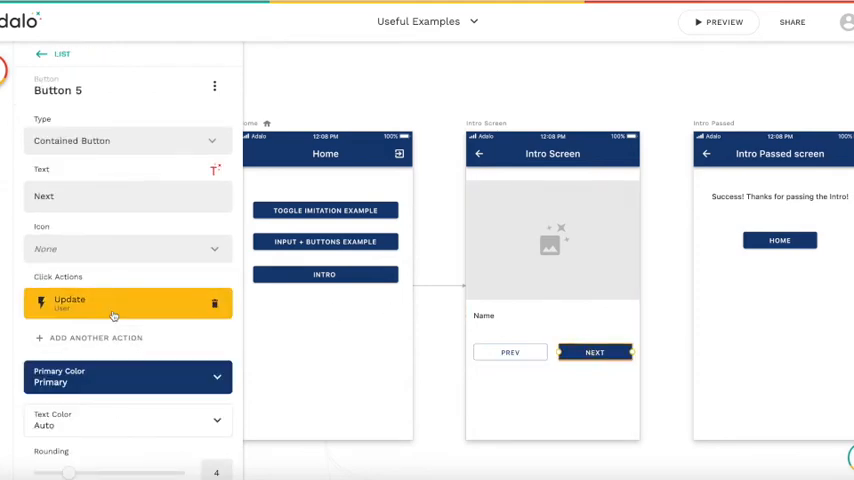
scroll("down", 3)
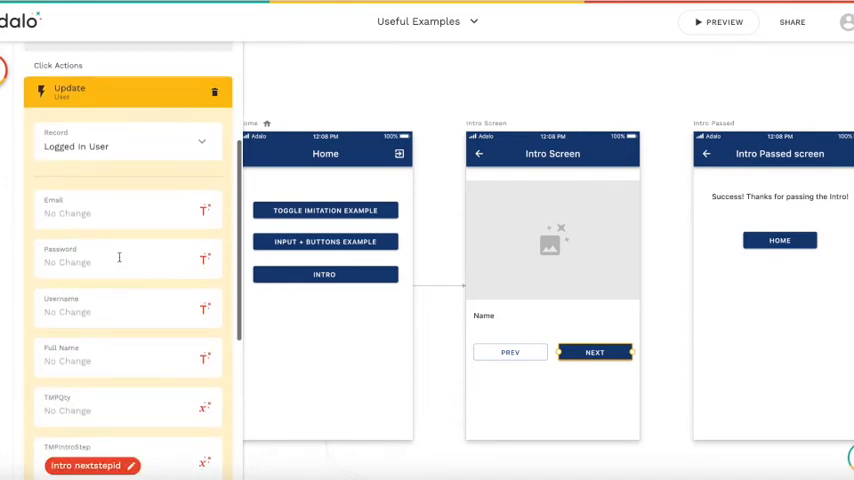
scroll("down", 3)
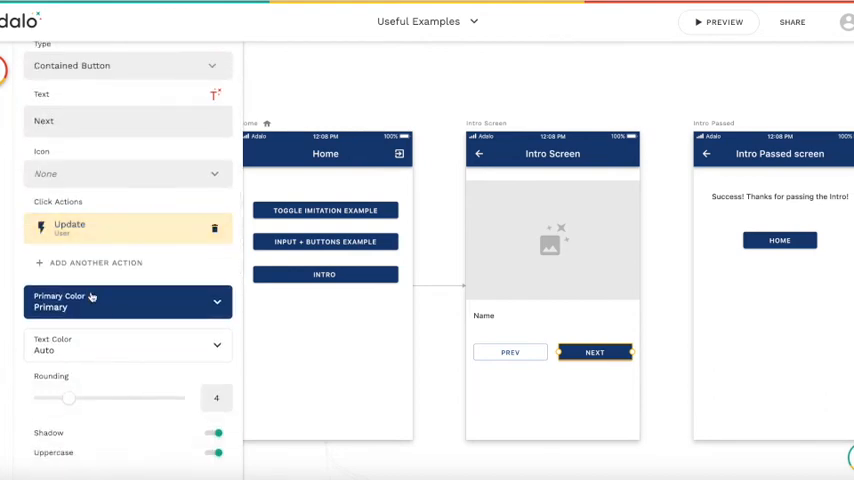
left_click(68, 228)
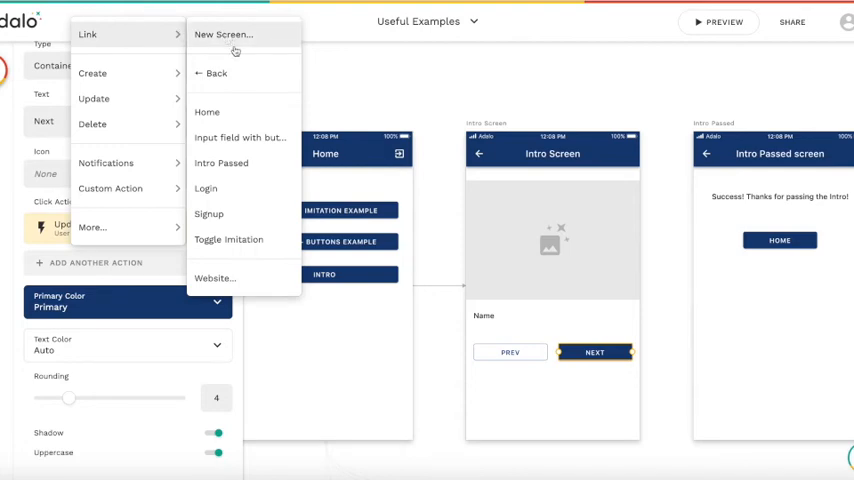
mouse_move(220, 164)
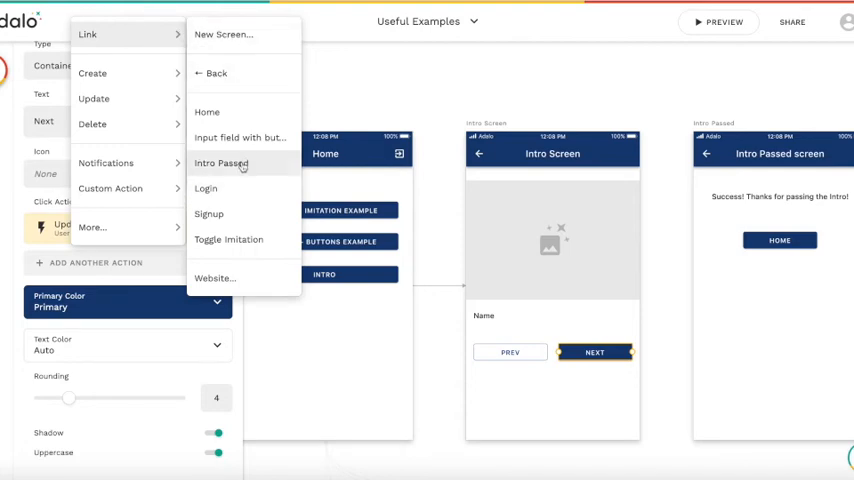
left_click(220, 164)
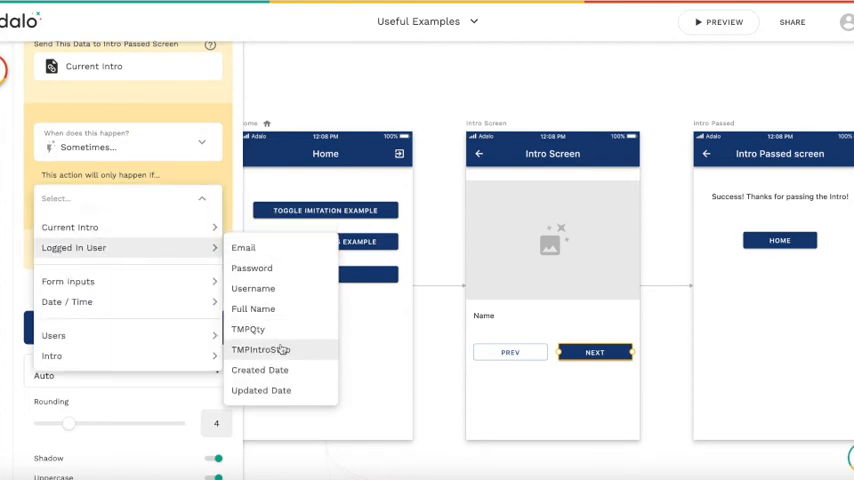
left_click(260, 348)
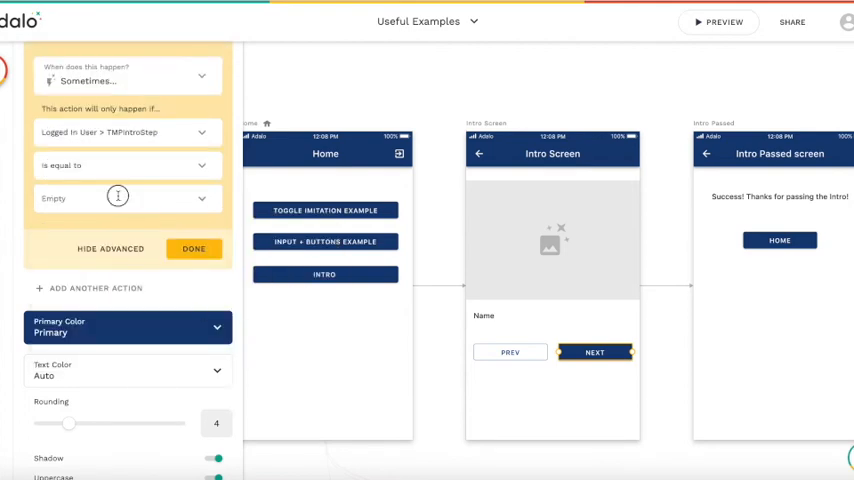
type("999")
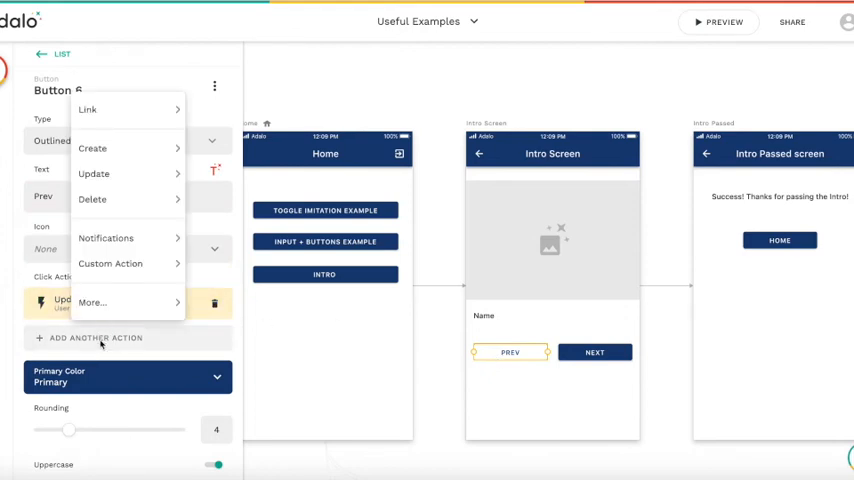
- Add a Home link to Prev conditioned on Logged in User > TMPIntroStep, then select Home's Intro button
left_click(88, 108)
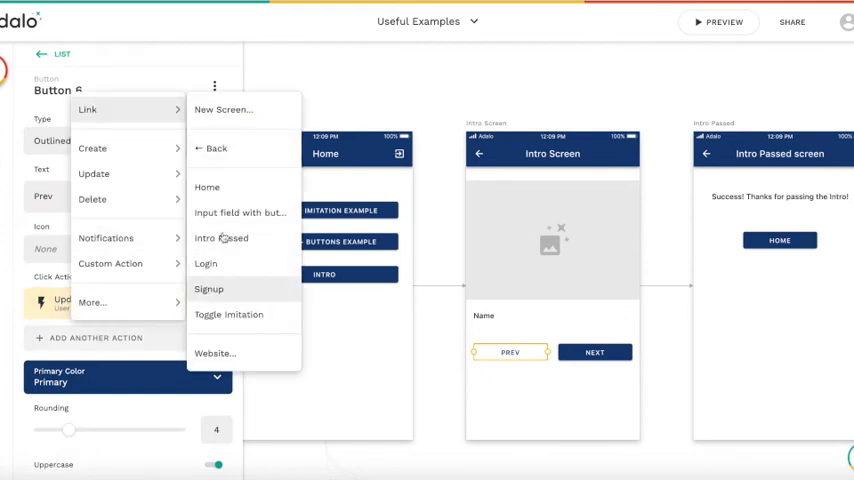
left_click(208, 188)
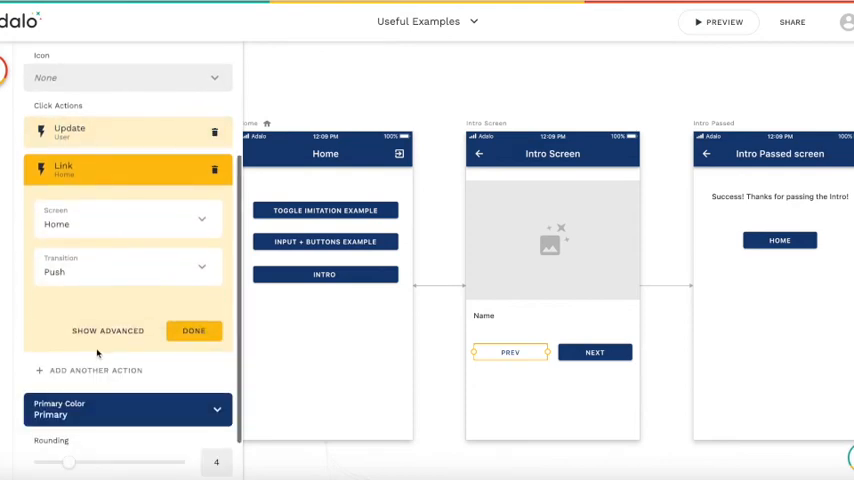
left_click(108, 330)
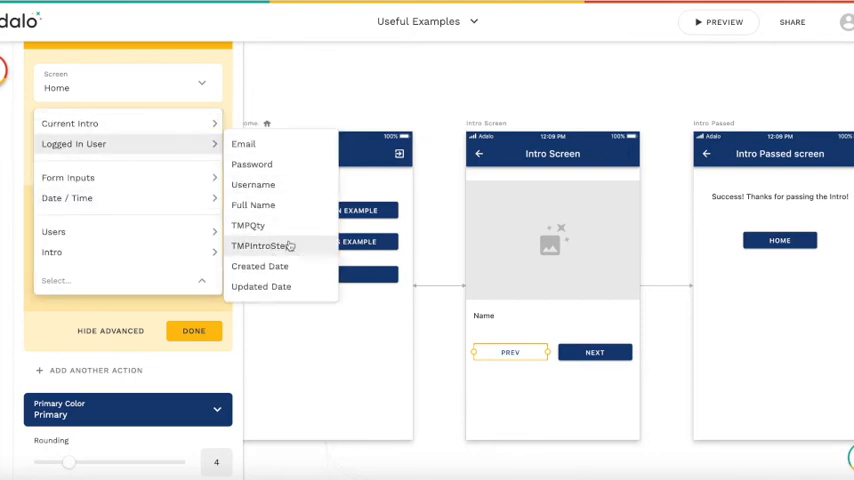
left_click(262, 244)
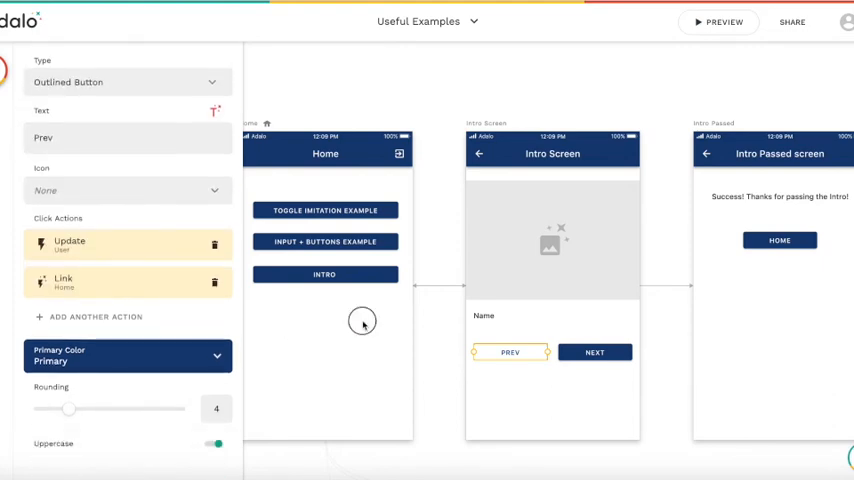
left_click(324, 274)
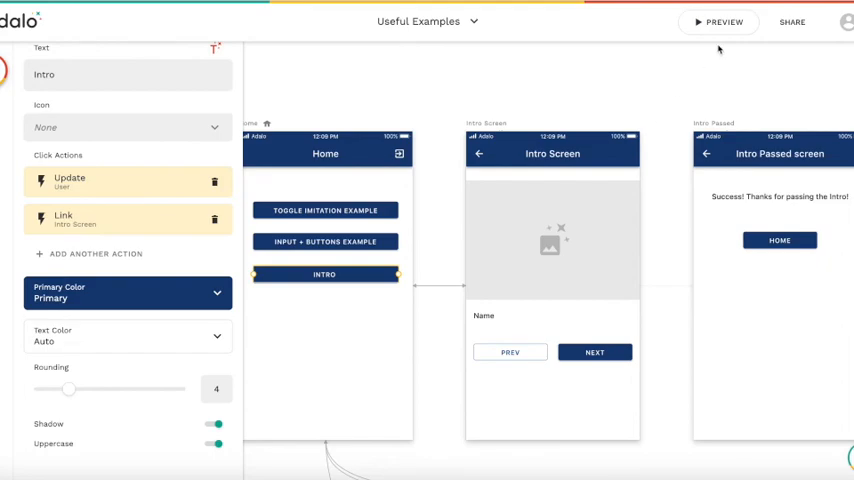
- Launch the app preview from the editor toolbar
left_click(720, 22)
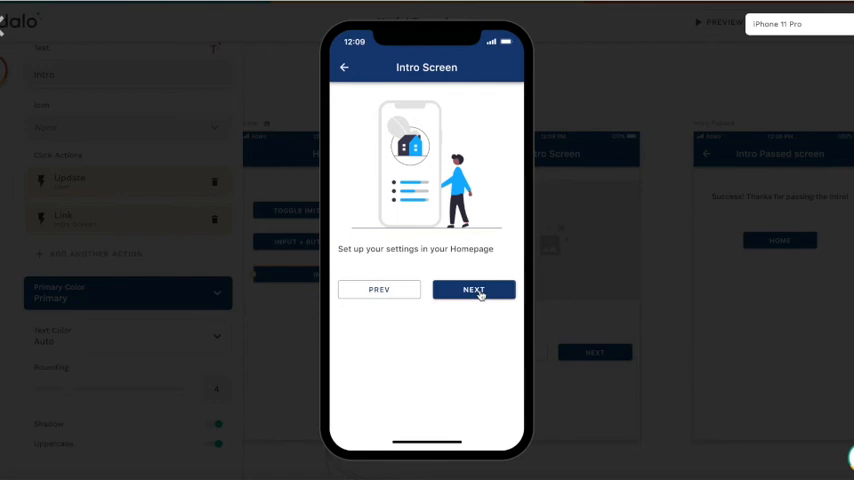
- Tap Next through the Terms, privacy and password slides until Intro Passed shows
left_click(472, 288)
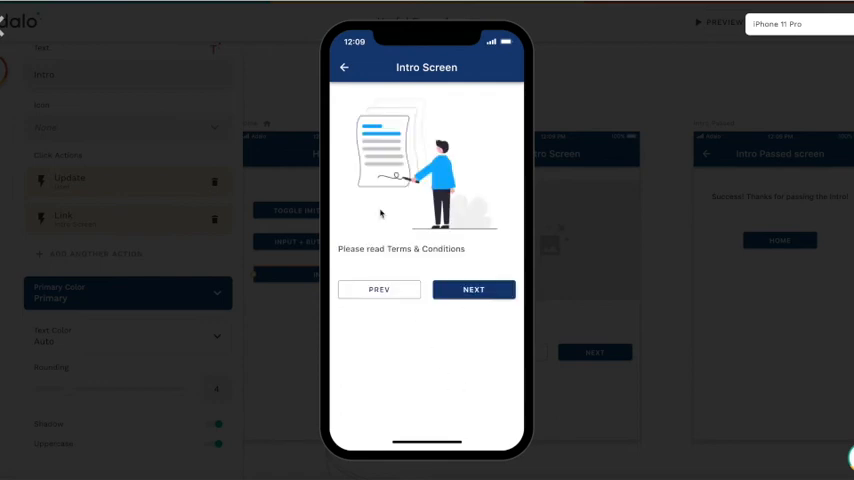
left_click(472, 288)
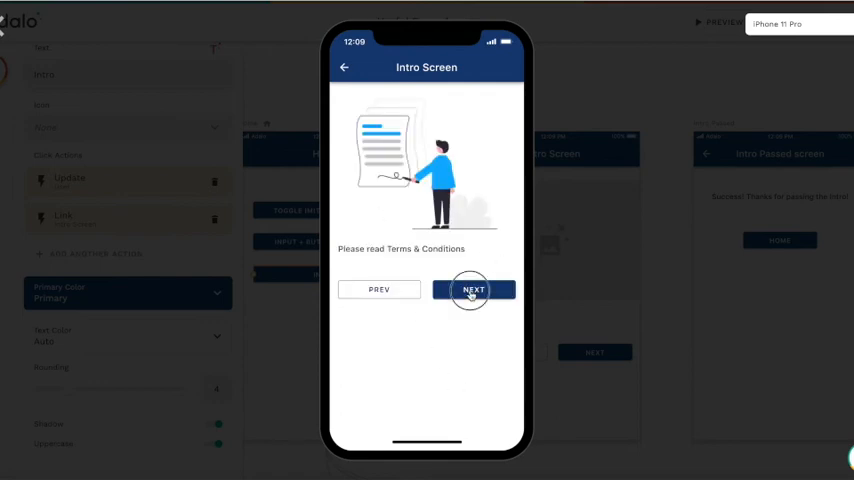
left_click(472, 288)
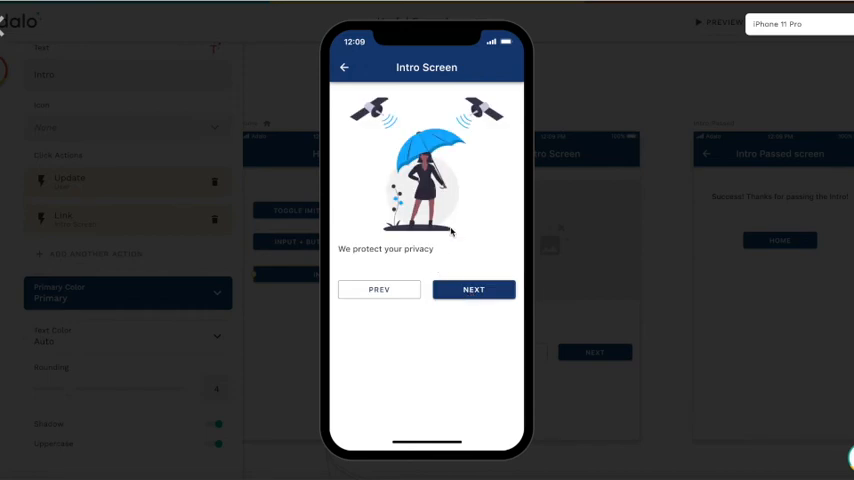
left_click(472, 288)
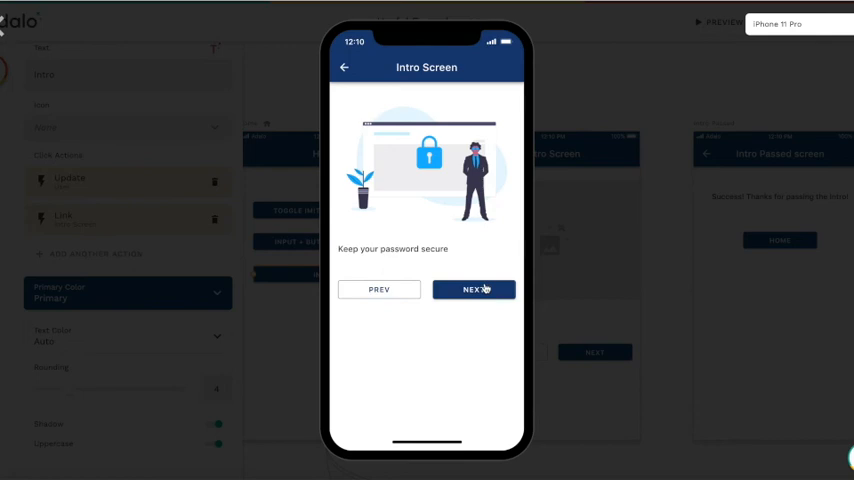
left_click(472, 288)
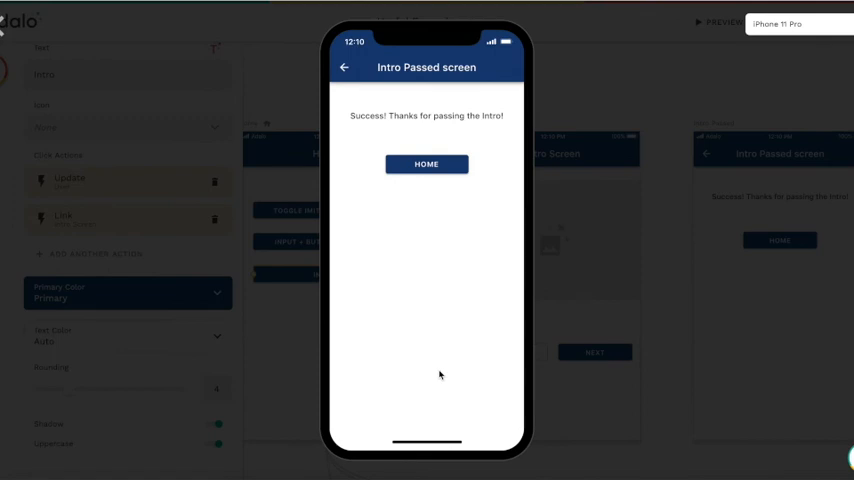
mouse_move(388, 120)
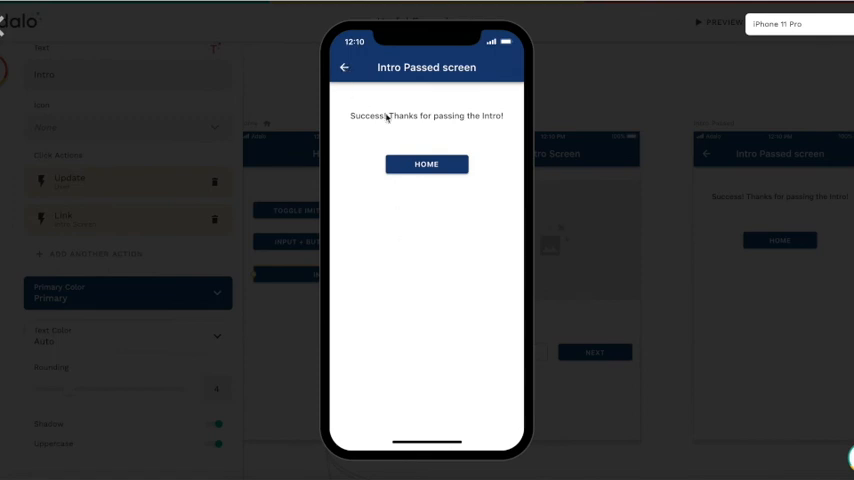
left_click(426, 164)
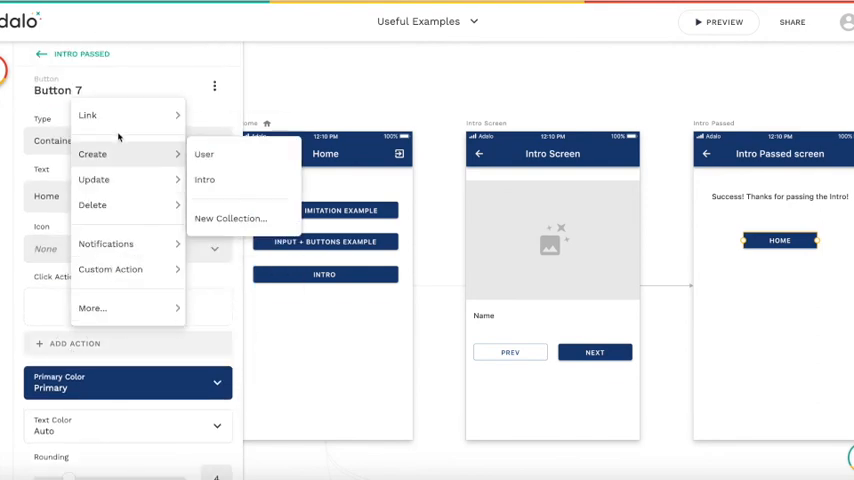
- Insert 'Step' and Logged in User > TMPIntroStep before the intro name text
left_click(88, 116)
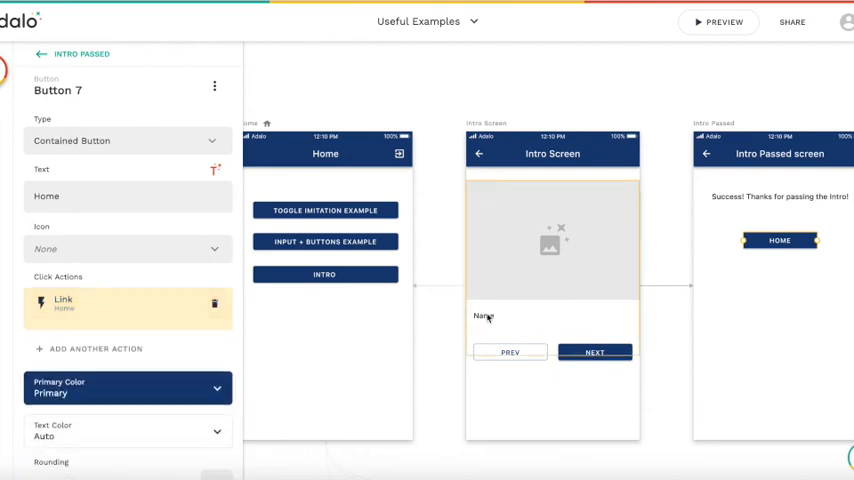
left_click(484, 316)
type("Step")
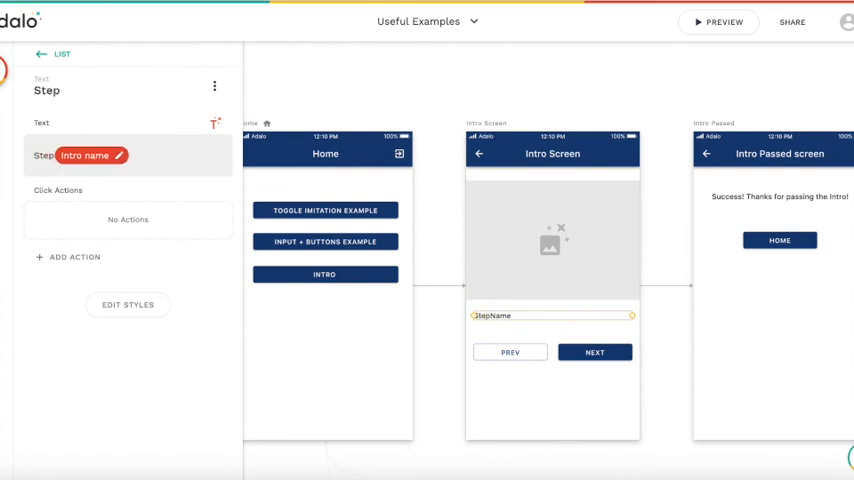
left_click(214, 122)
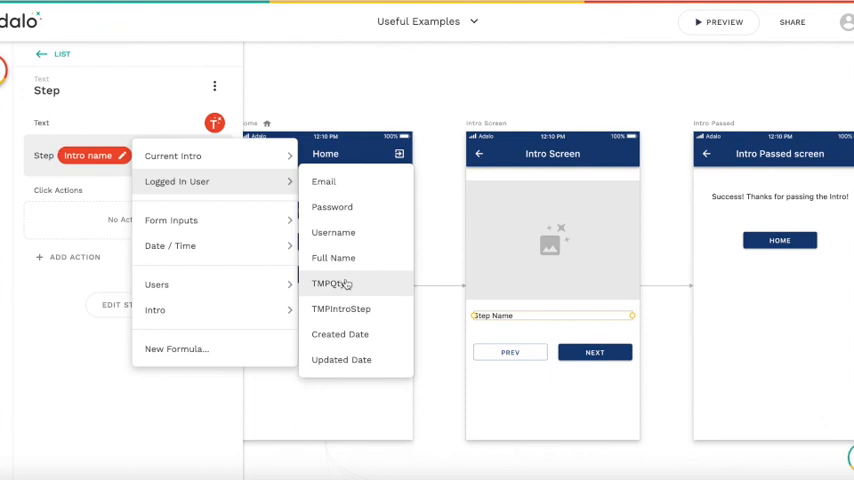
left_click(330, 284)
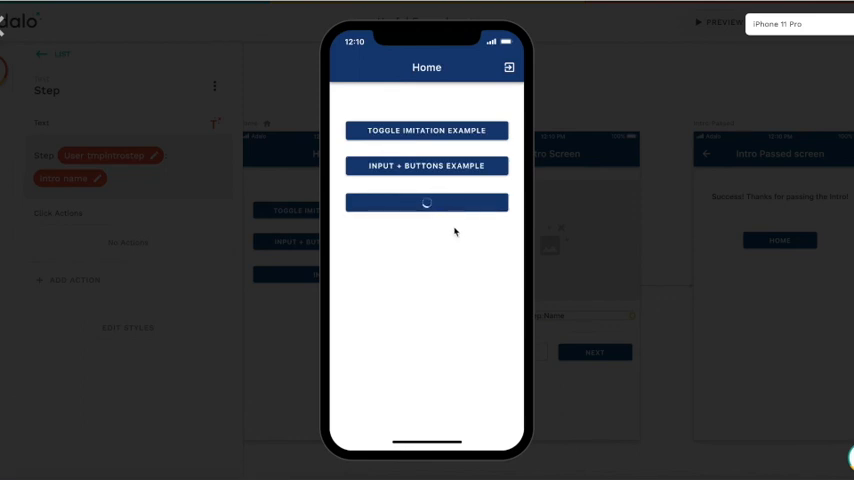
- Enter the intro from Home, go back with Prev, and reopen the intro
left_click(426, 202)
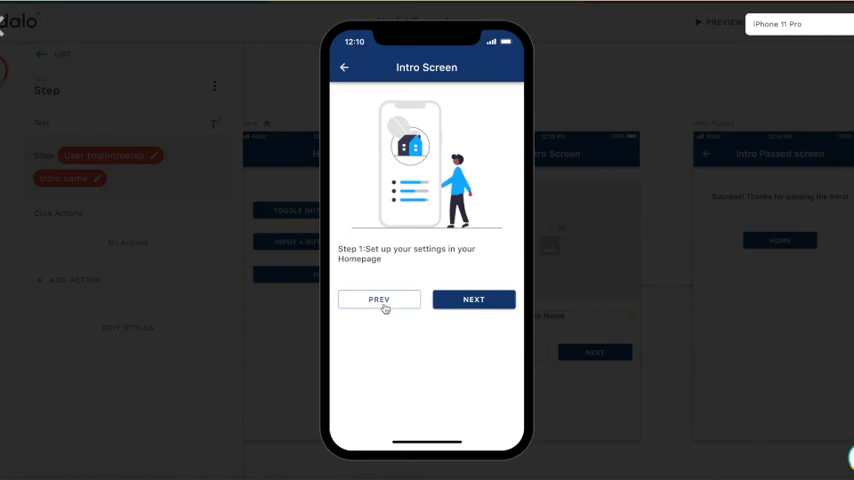
left_click(380, 300)
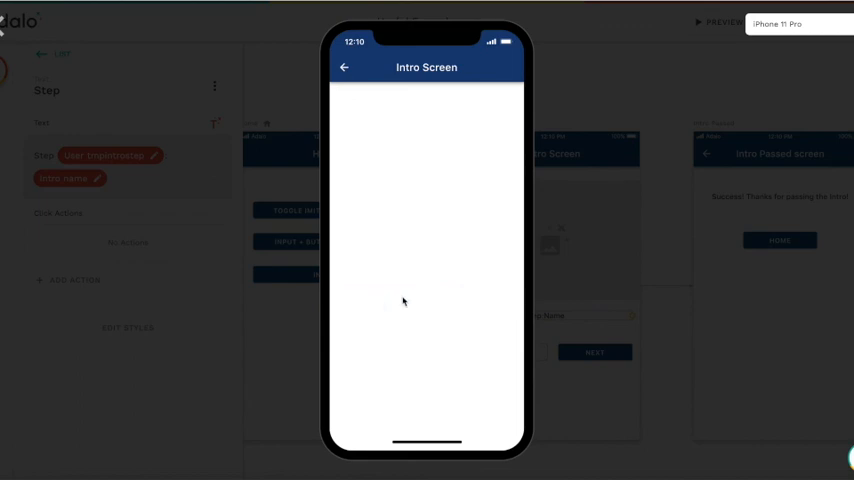
left_click(344, 68)
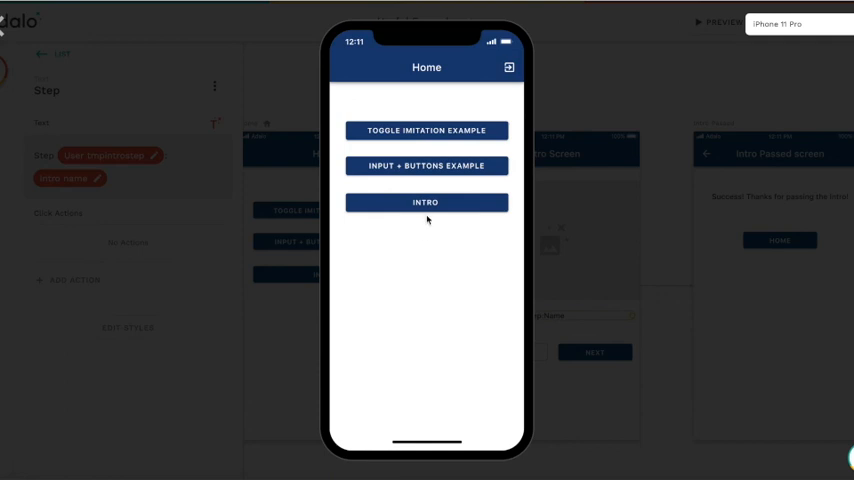
left_click(426, 202)
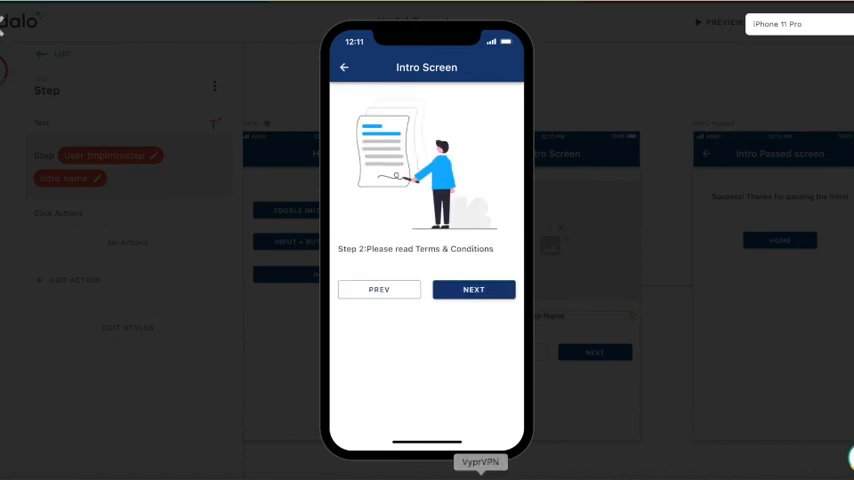
- Step back and forward through the numbered slides to Intro Passed, then return Home
left_click(472, 288)
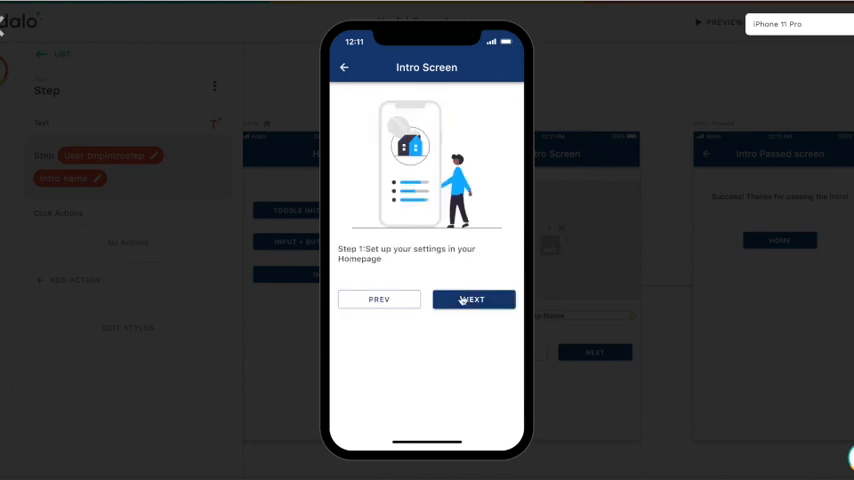
left_click(472, 300)
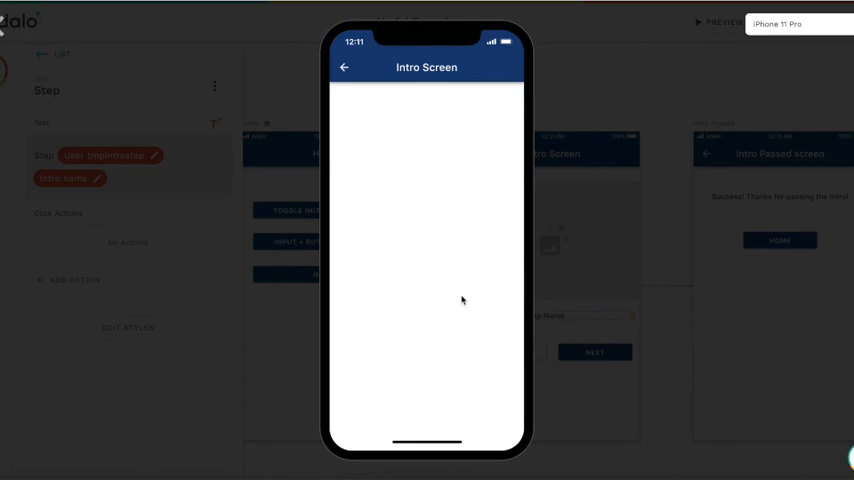
mouse_move(472, 292)
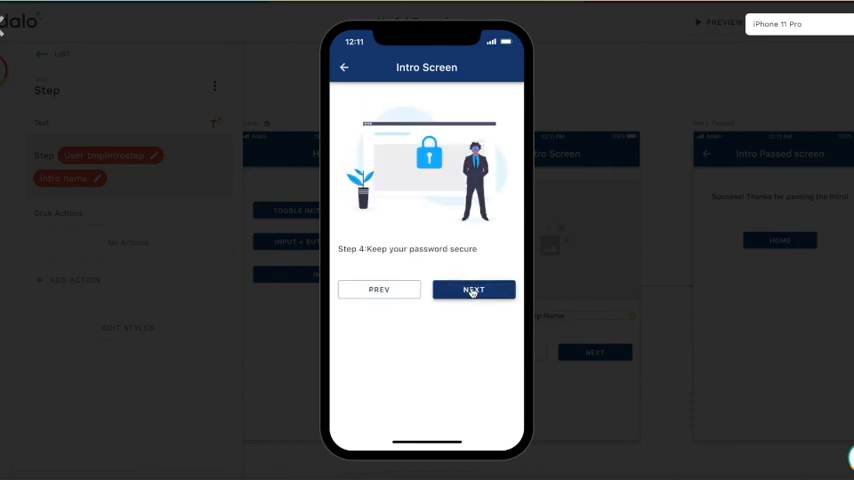
left_click(472, 290)
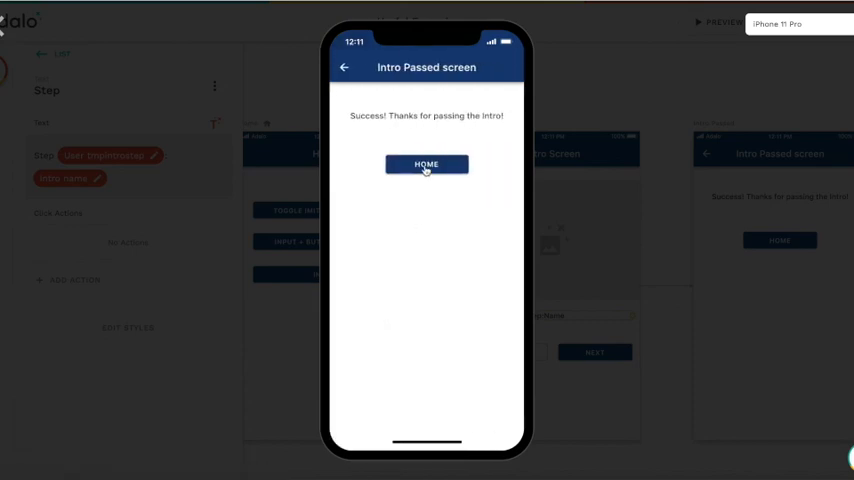
left_click(426, 164)
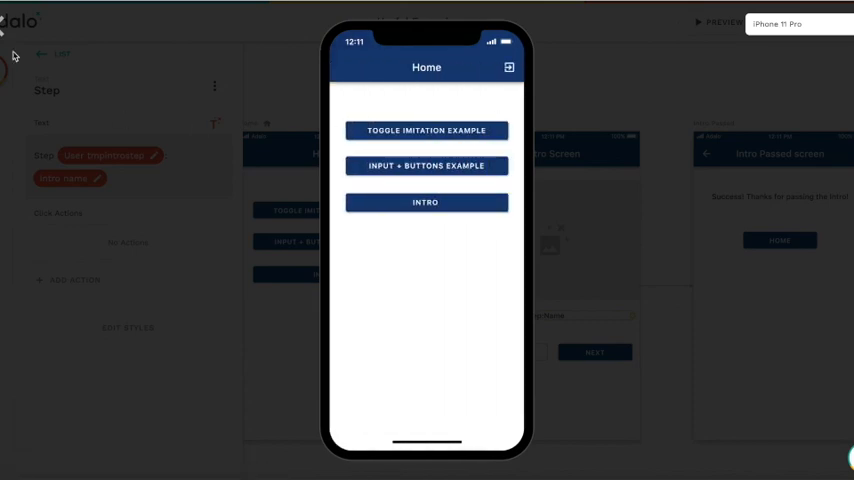